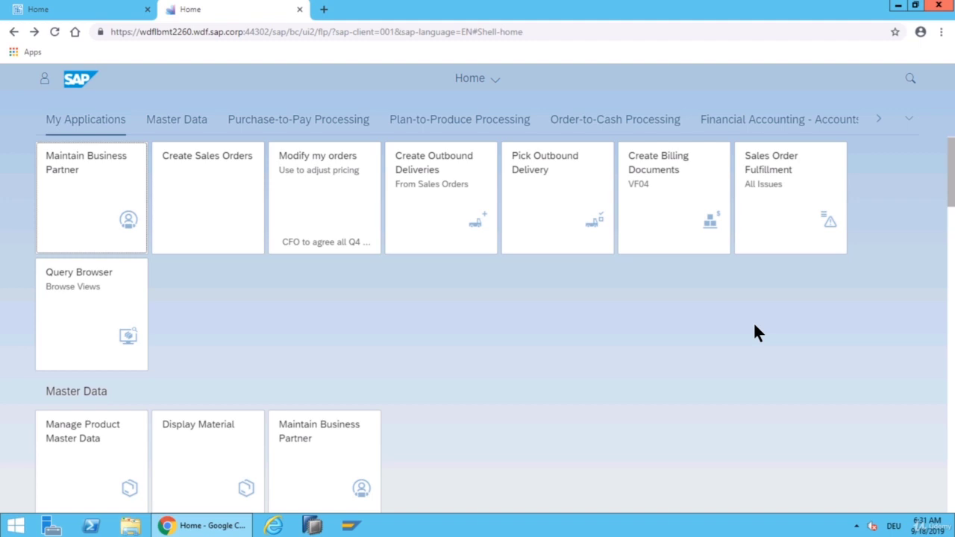
mouse_move(565, 179)
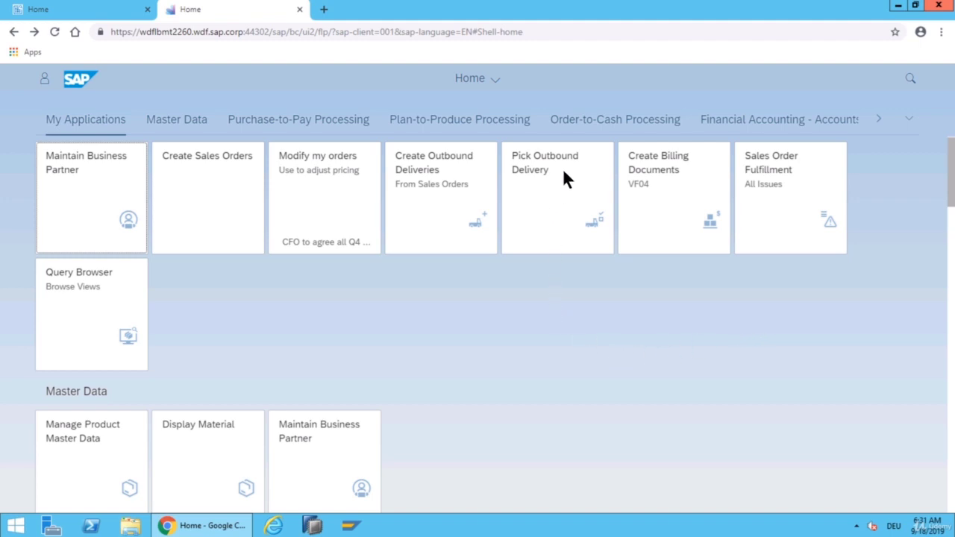
mouse_move(600, 127)
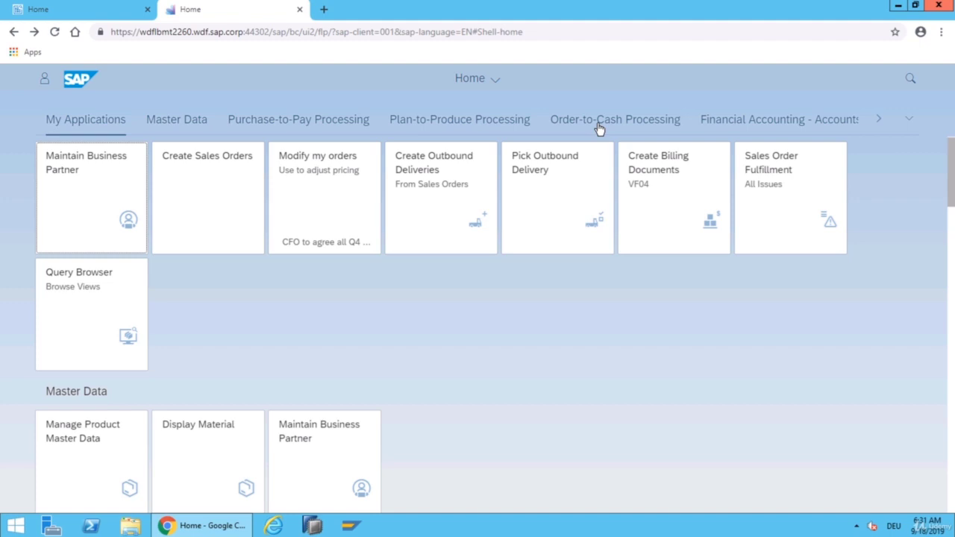
Launch the Create Sales Orders tile from the Order-to-Cash Processing group
left_click(615, 119)
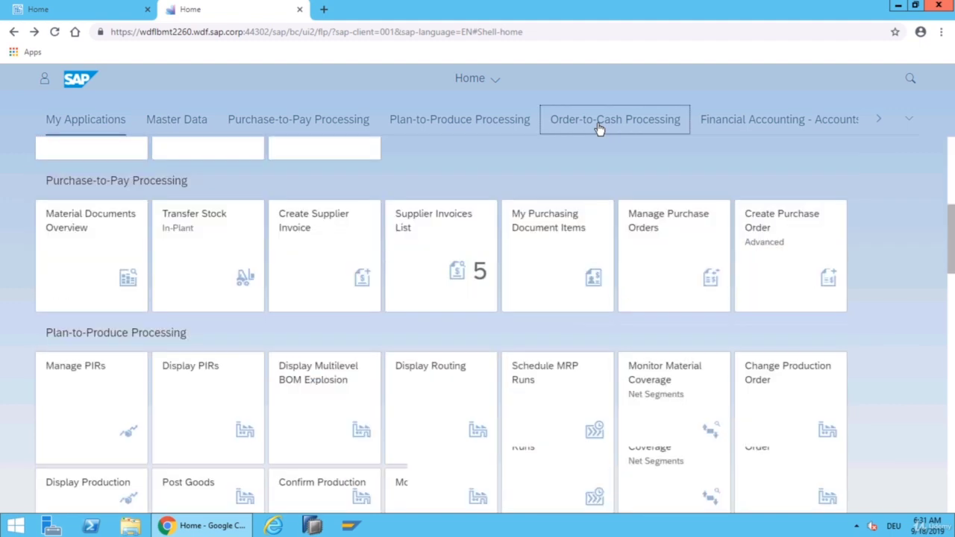
left_click(614, 119)
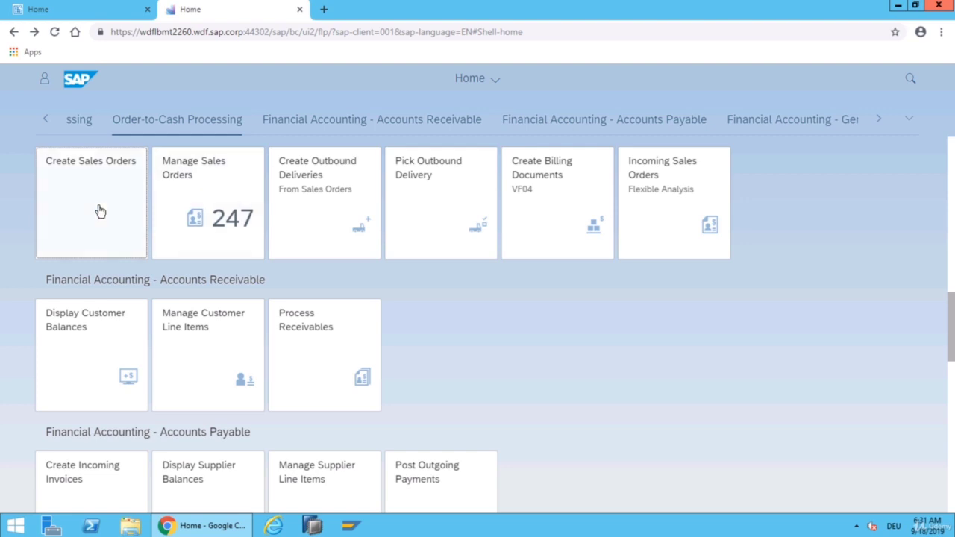
left_click(89, 203)
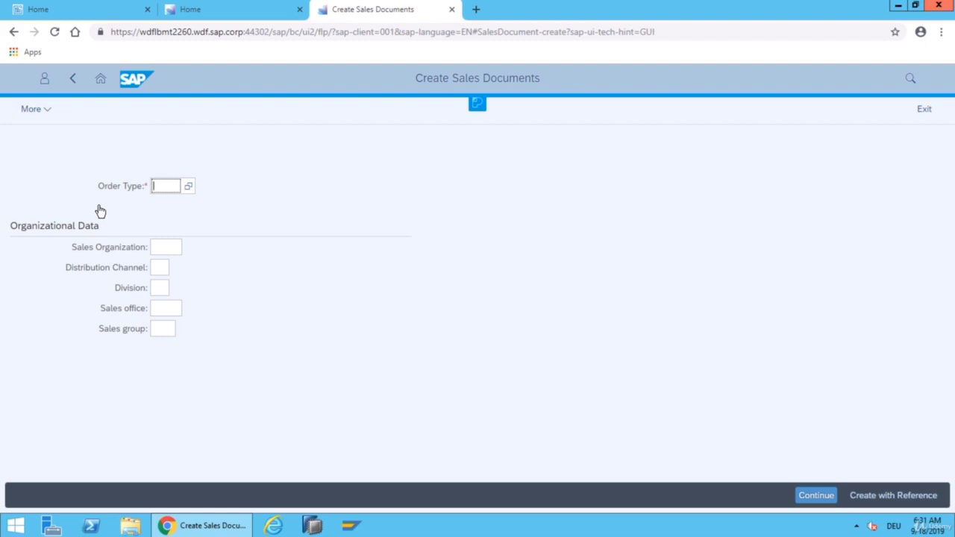
Enter order type OR, sales organization 1010, distribution channel 10 and continue to the order overview
type("or")
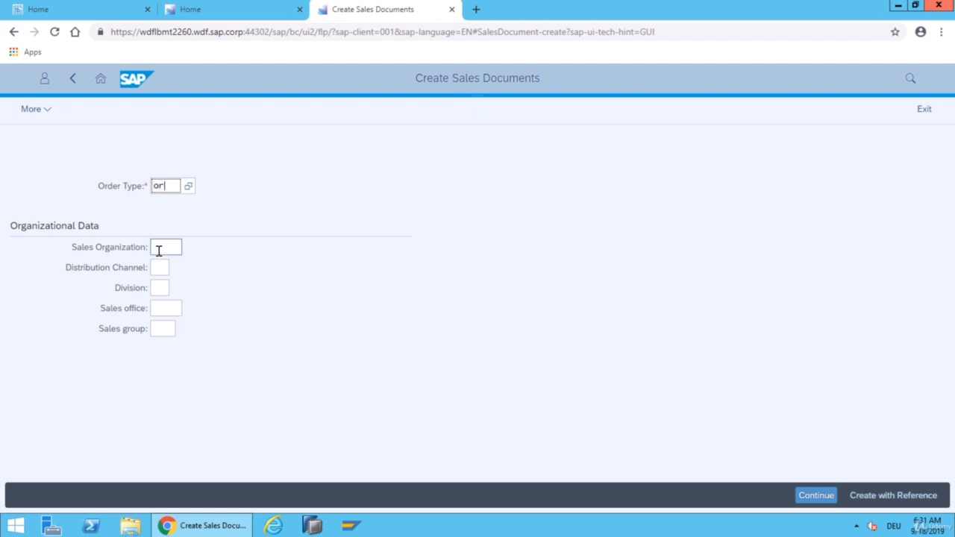
left_click(165, 247)
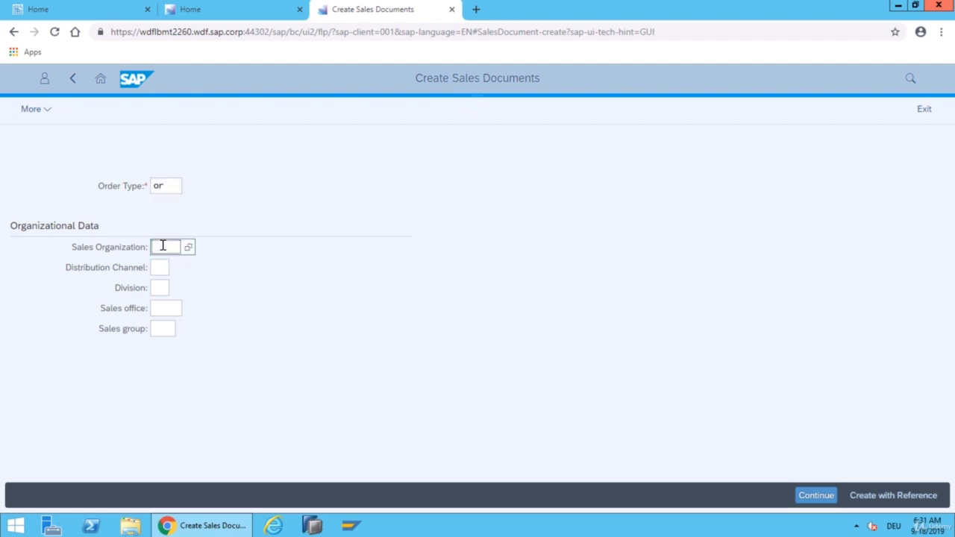
type("1010")
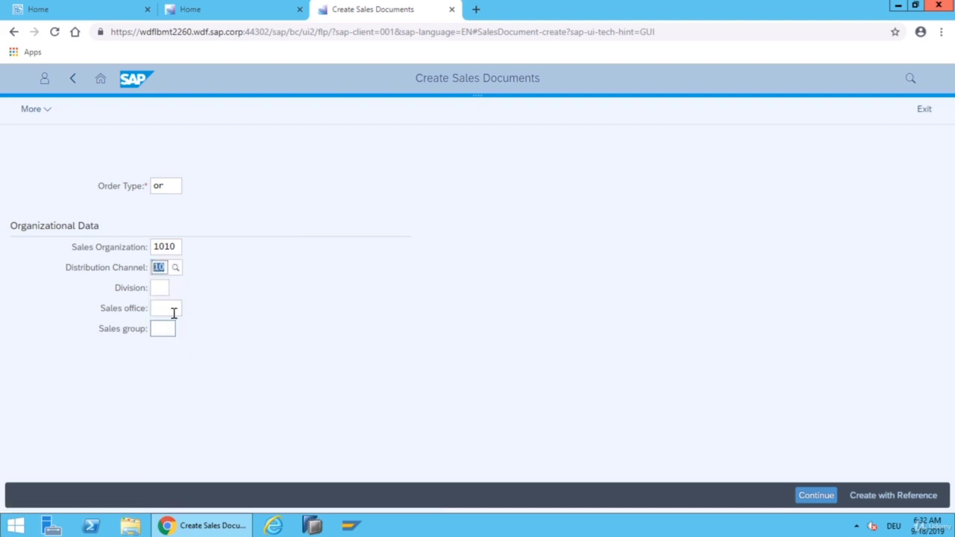
left_click(166, 286)
type("00")
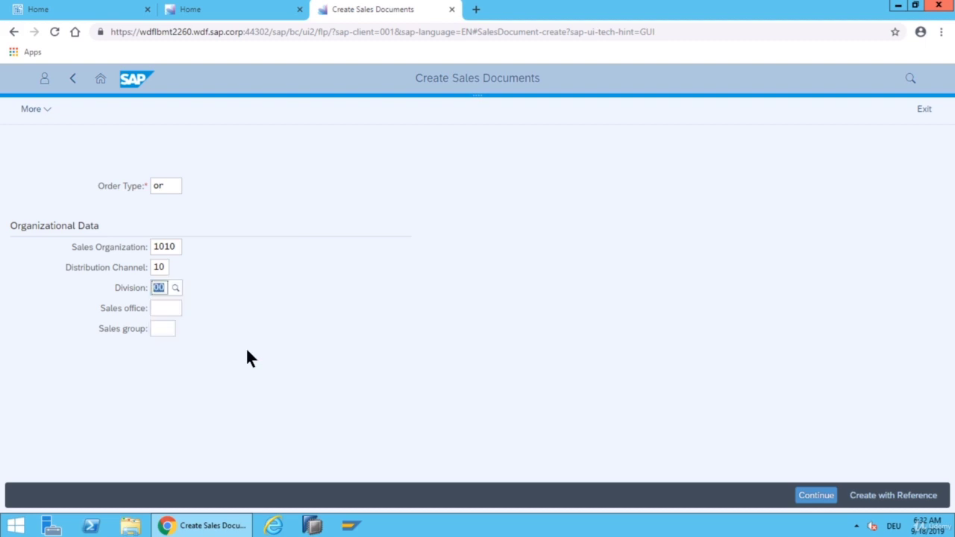
left_click(815, 496)
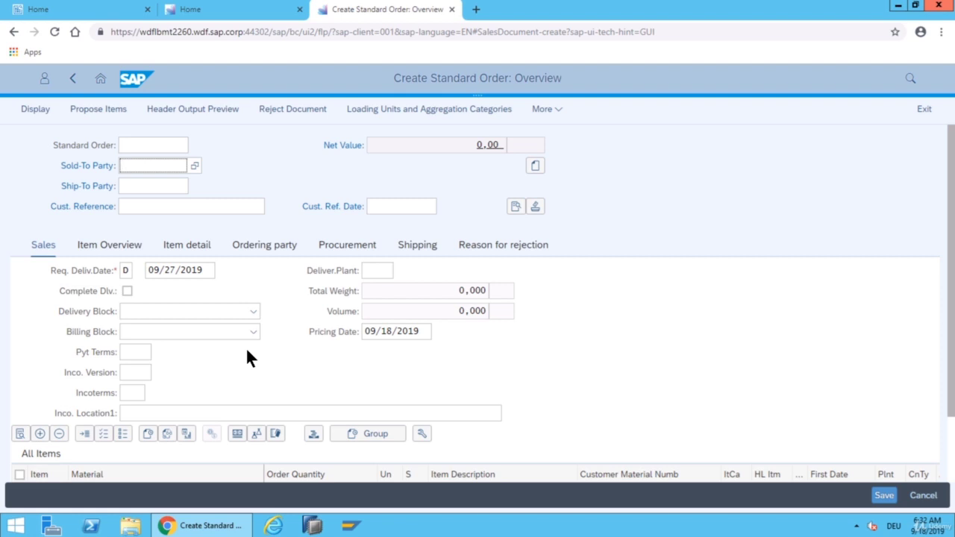
mouse_move(152, 164)
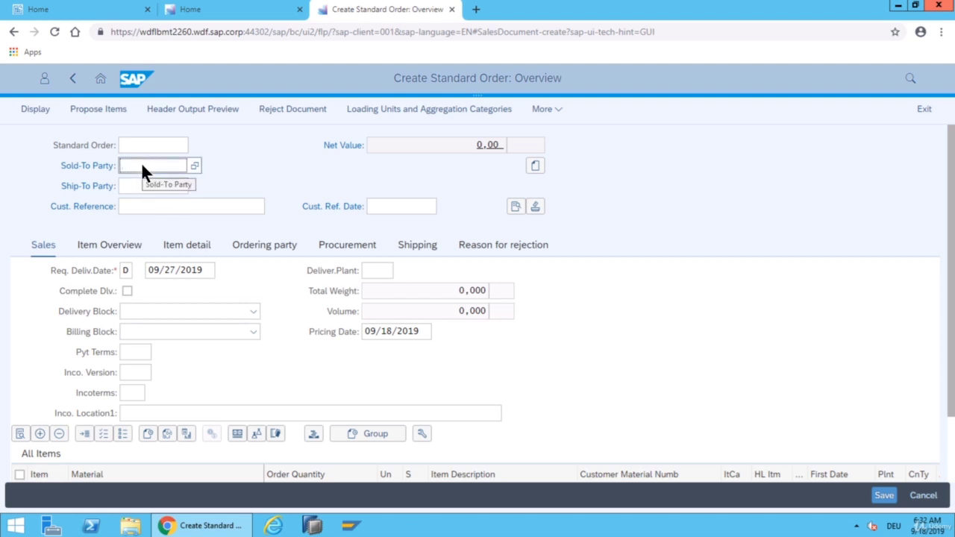
Enter sold-to party T-C03 and customer reference 54H03 in the order header
left_click(152, 164)
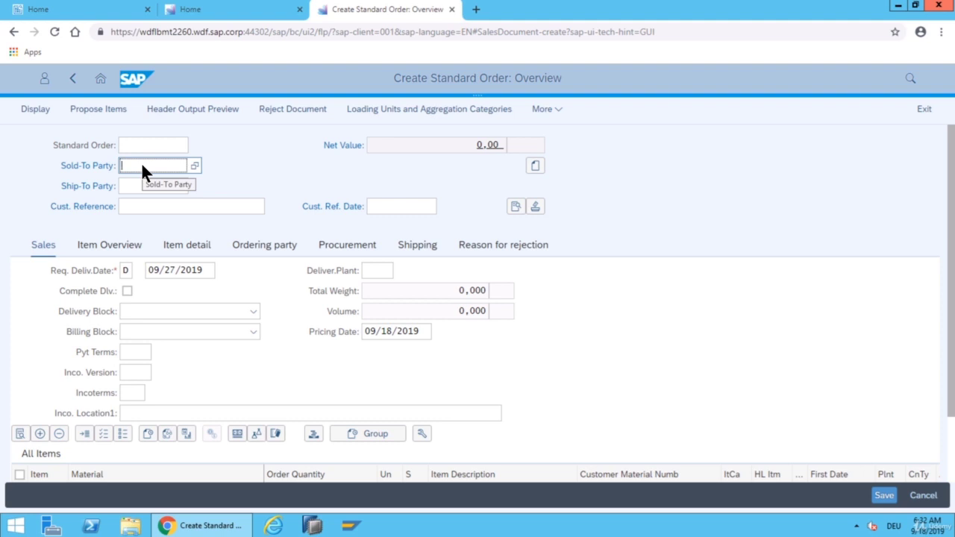
type("T-C03")
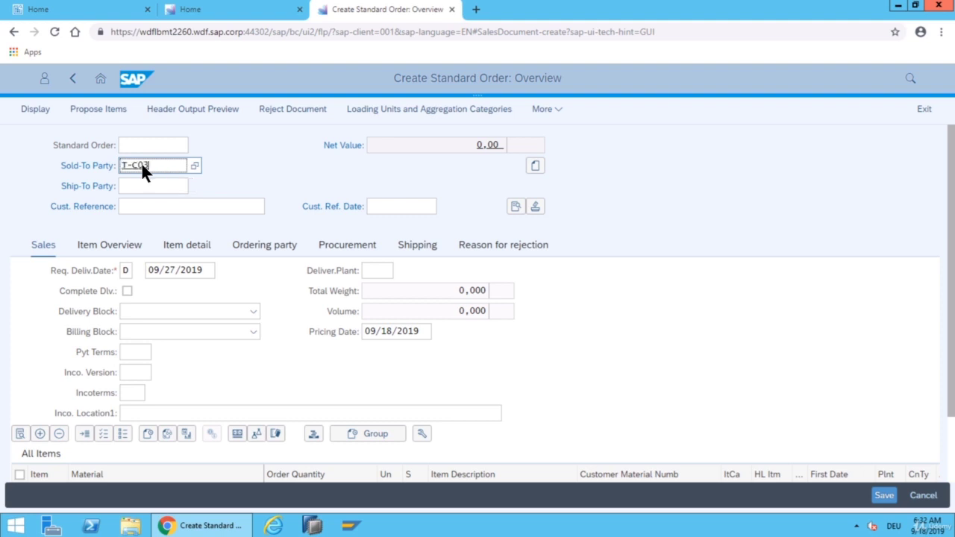
left_click(191, 206)
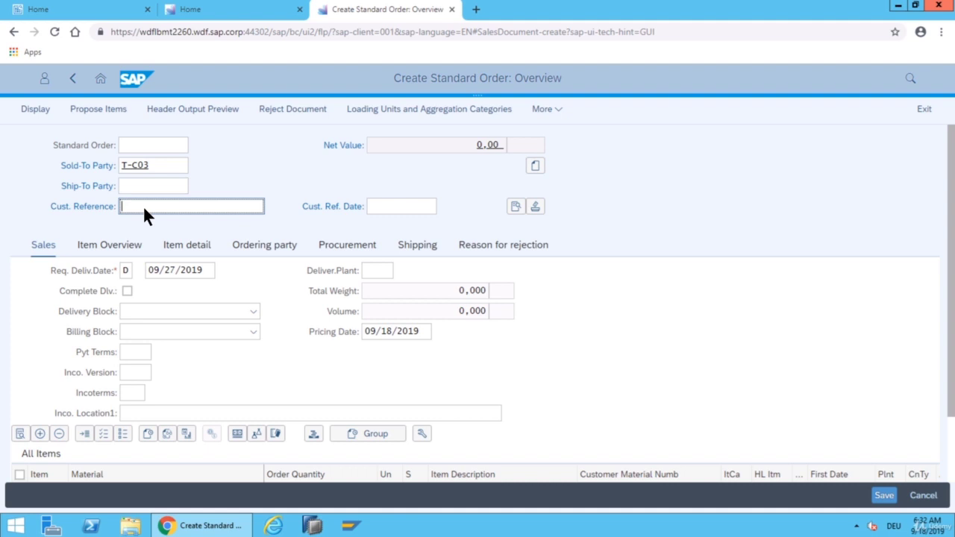
type("5")
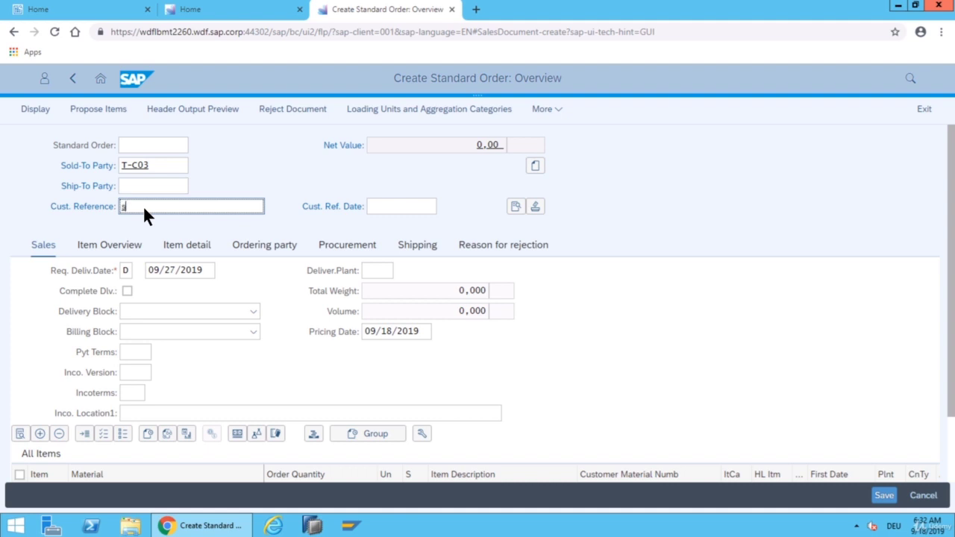
type("4H03")
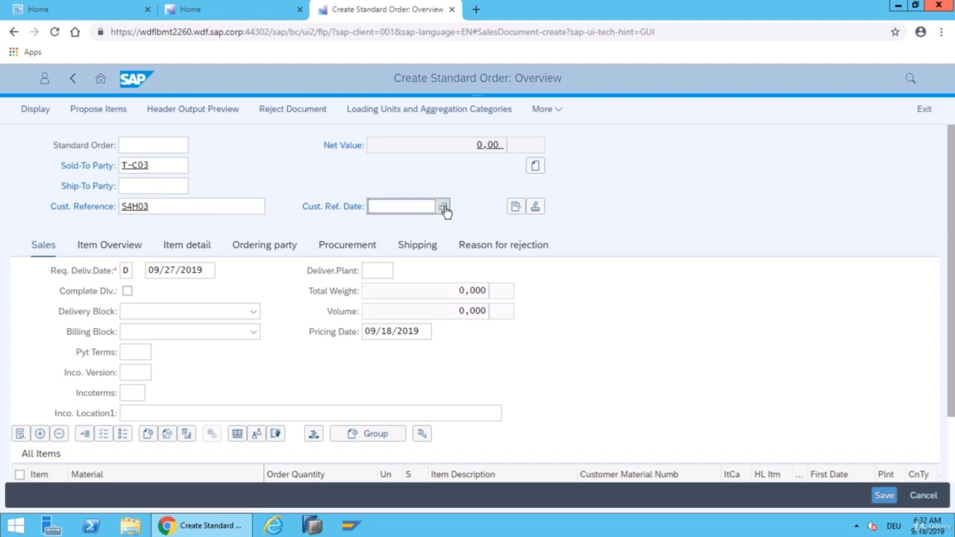
Set customer reference date 09/18/2019 and requested delivery date 09/19/2019
left_click(442, 206)
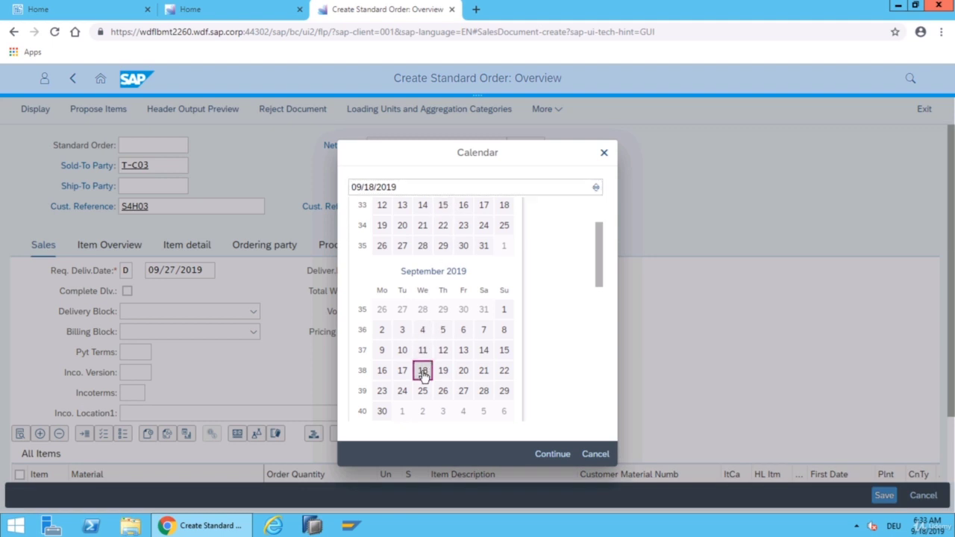
left_click(552, 454)
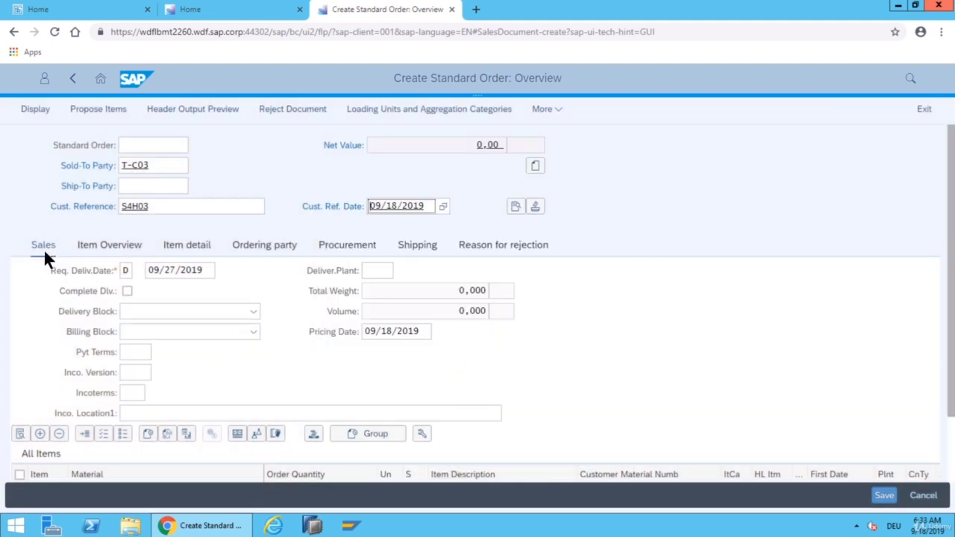
mouse_move(112, 291)
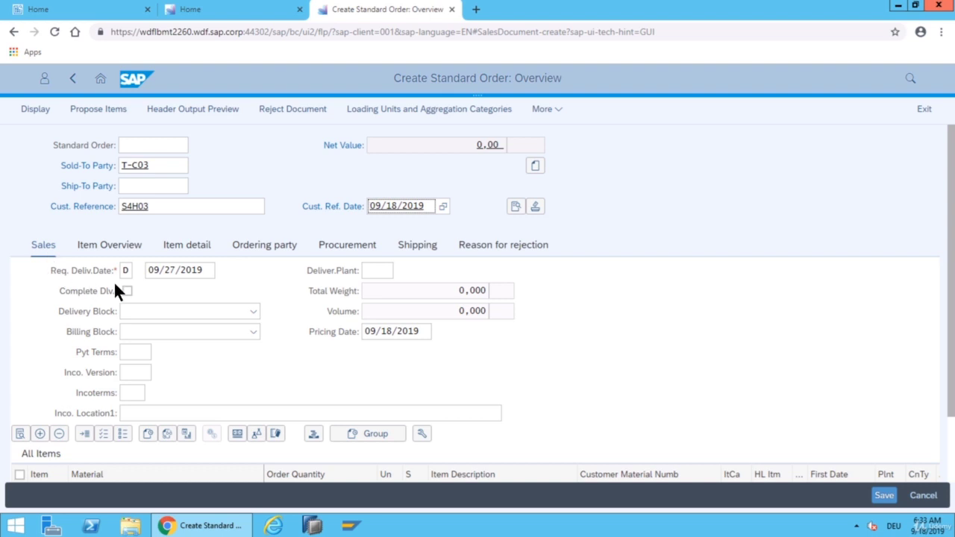
left_click(179, 270)
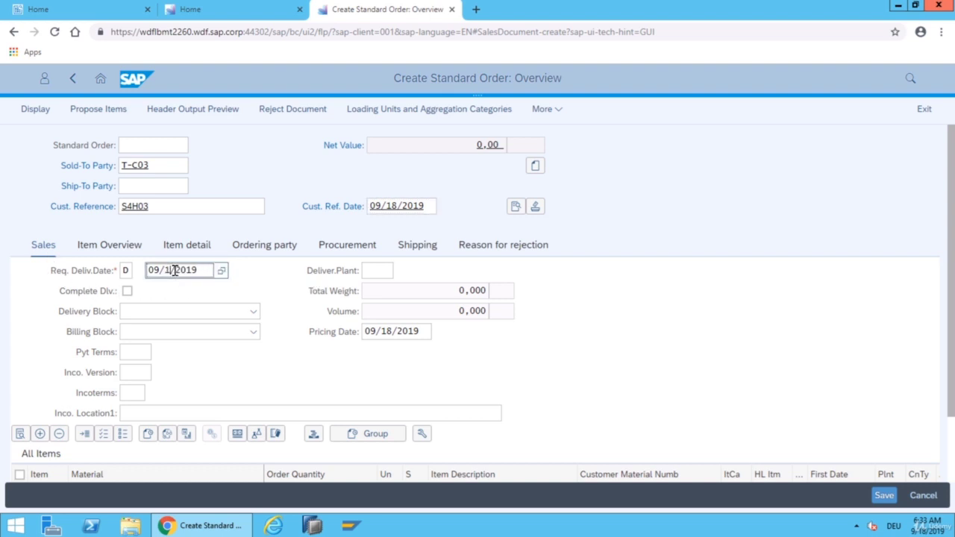
type("09/19/2019")
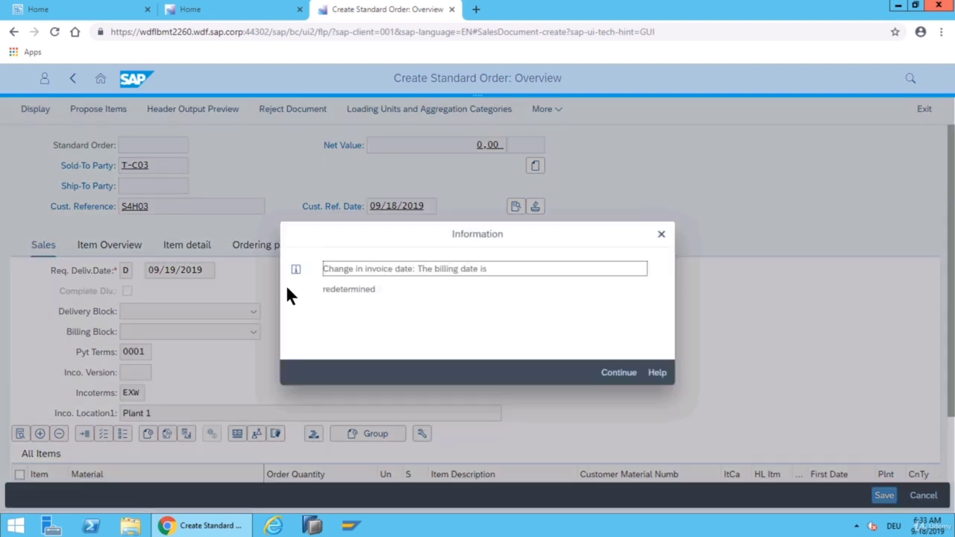
mouse_move(633, 388)
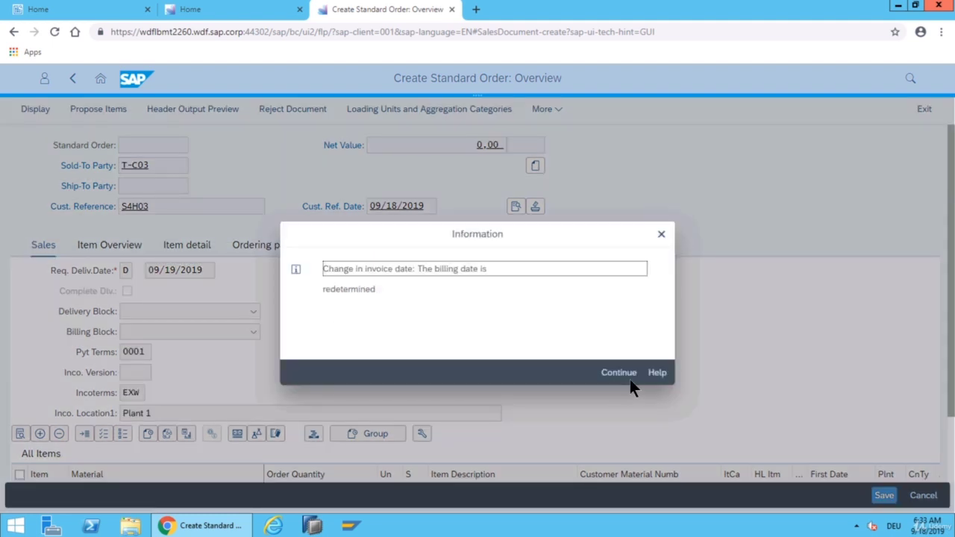
Acknowledge the information message that the billing date was redetermined
left_click(618, 373)
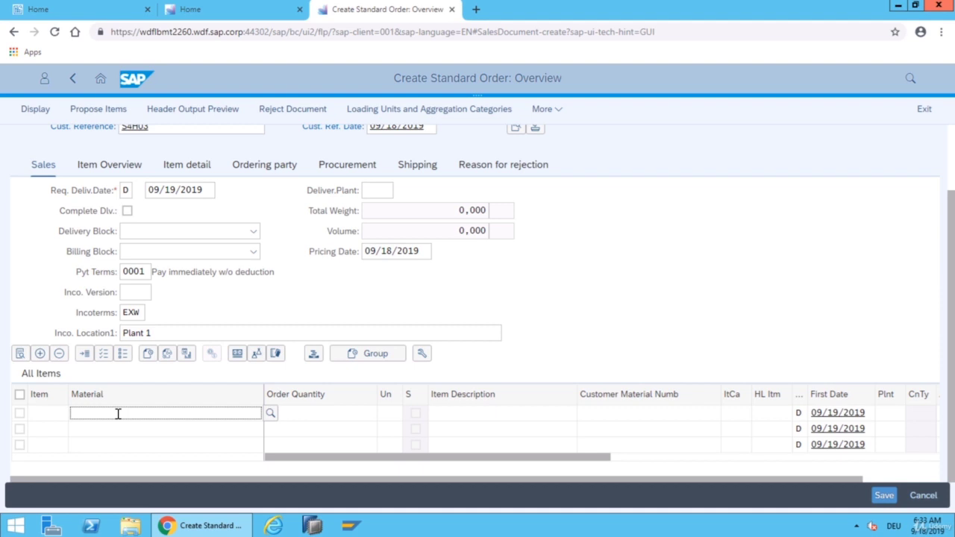
Add material T-F103 with order quantity 2 and save the standard order as order 307
type("T-F103")
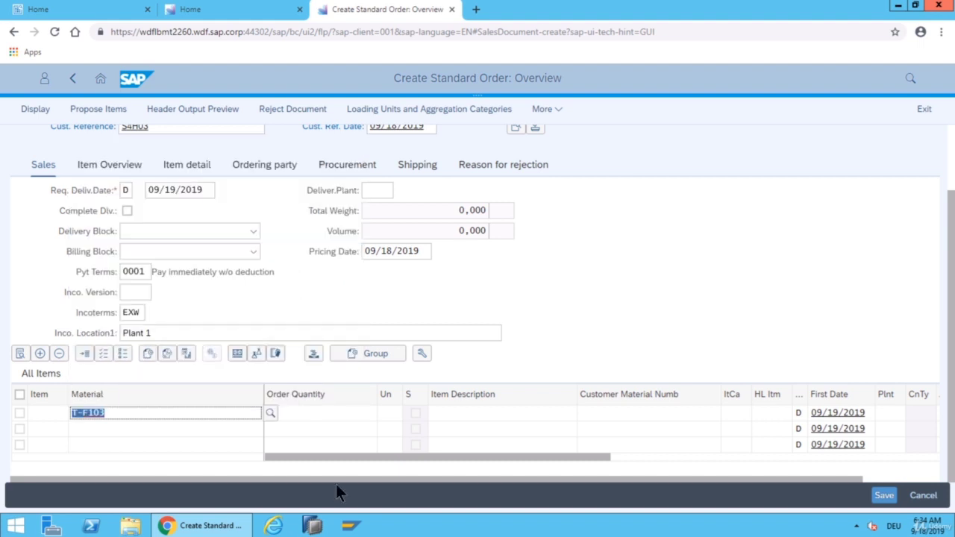
left_click(320, 412)
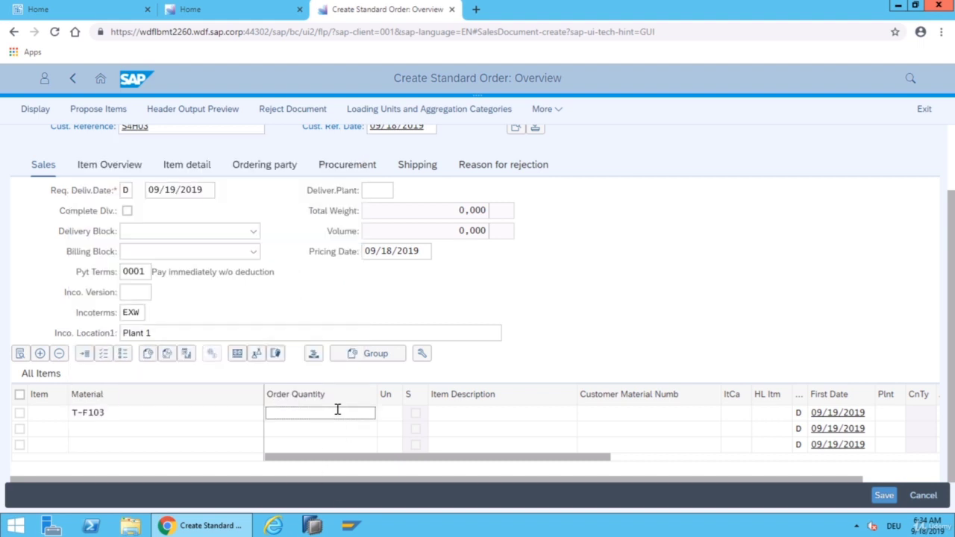
type("2")
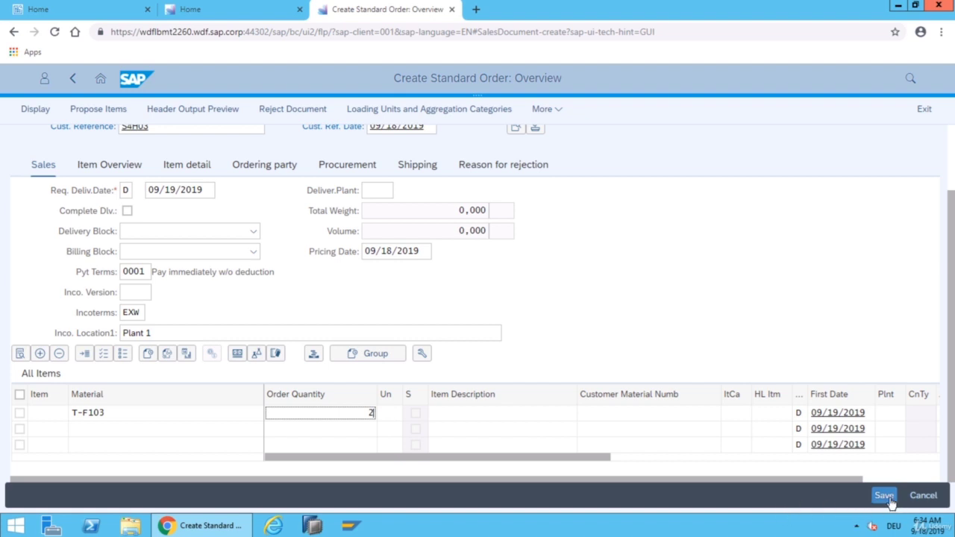
mouse_move(883, 496)
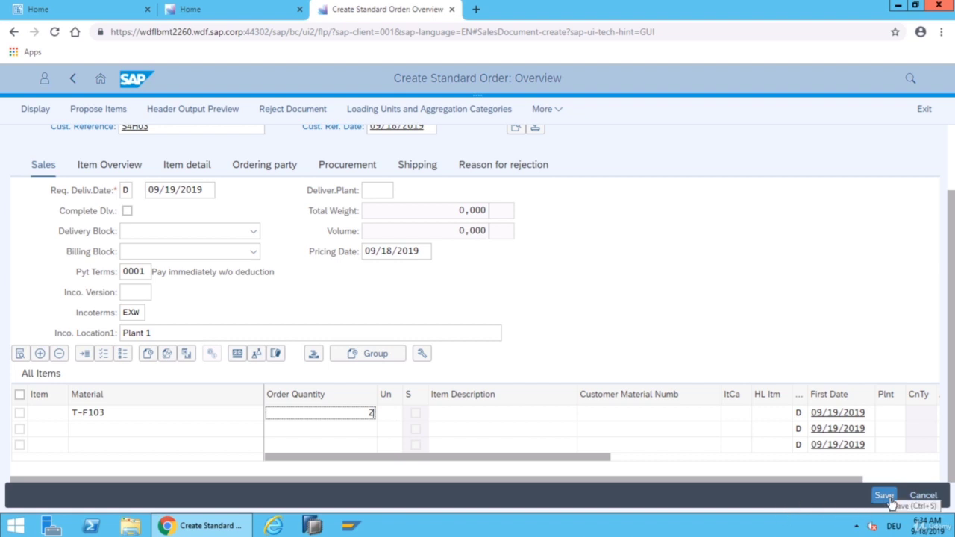
left_click(883, 495)
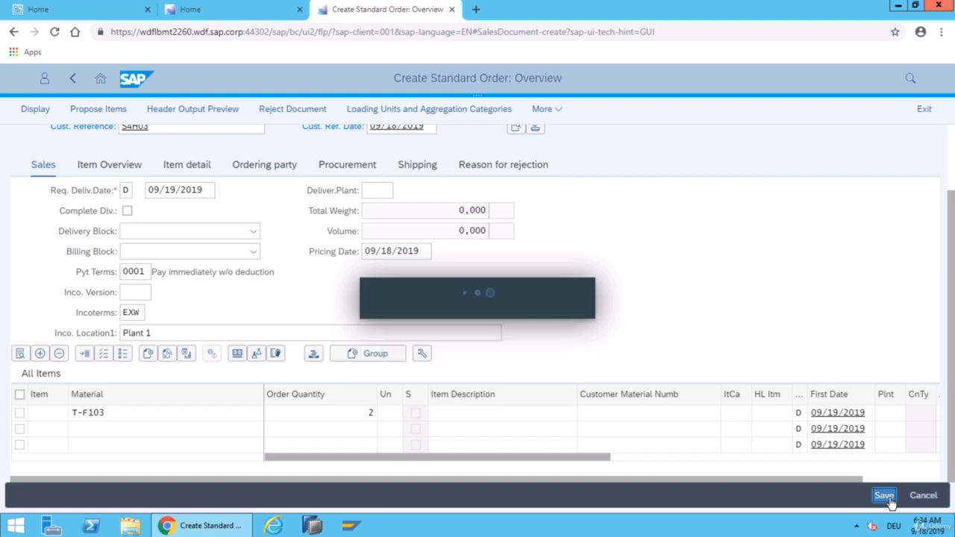
left_click(883, 495)
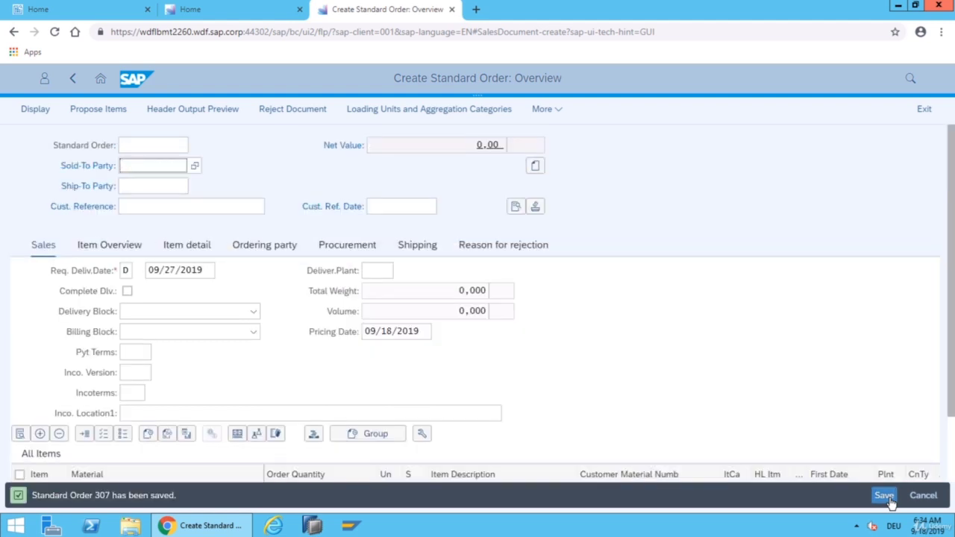
mouse_move(186, 517)
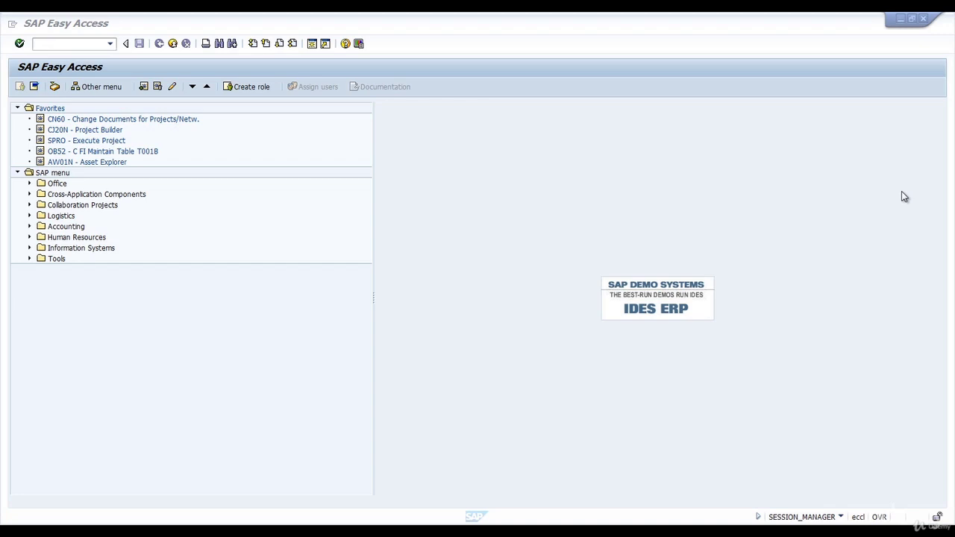
Expand Logistics > Sales and Distribution > Sales > Order to expose VA01 Create
left_click(30, 215)
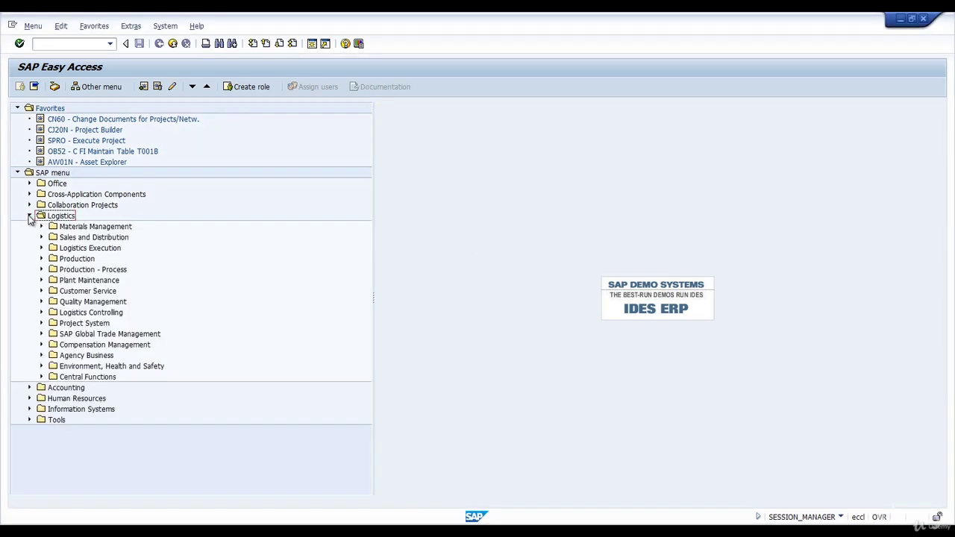
mouse_move(44, 242)
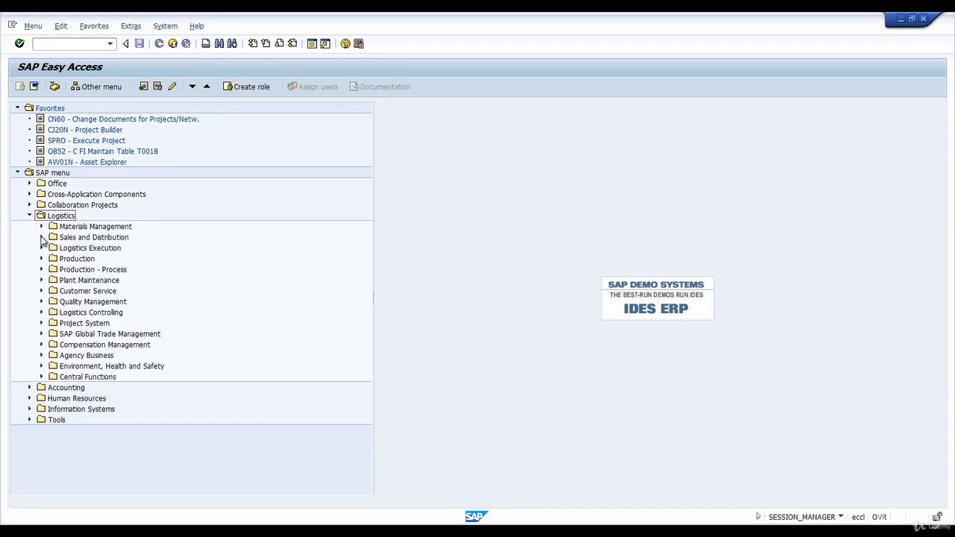
left_click(42, 237)
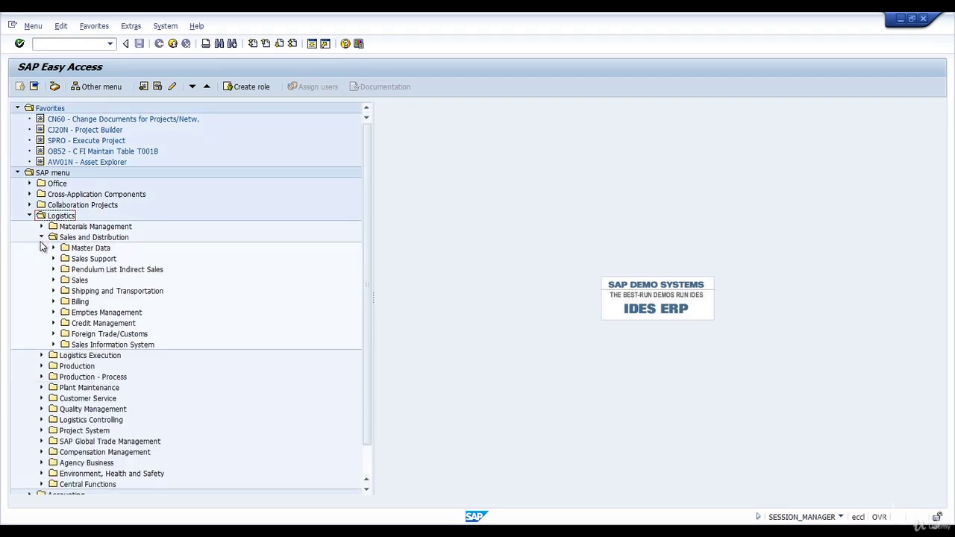
left_click(54, 280)
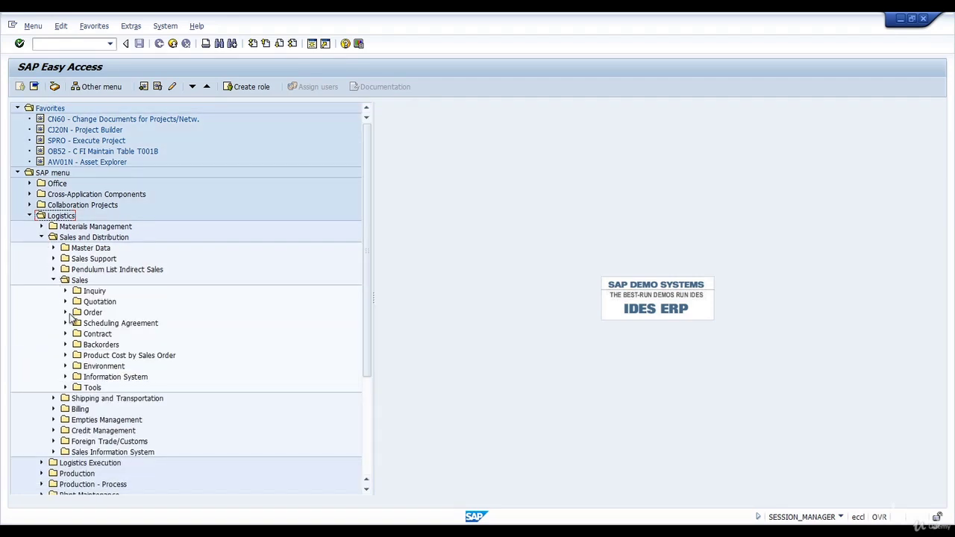
left_click(66, 312)
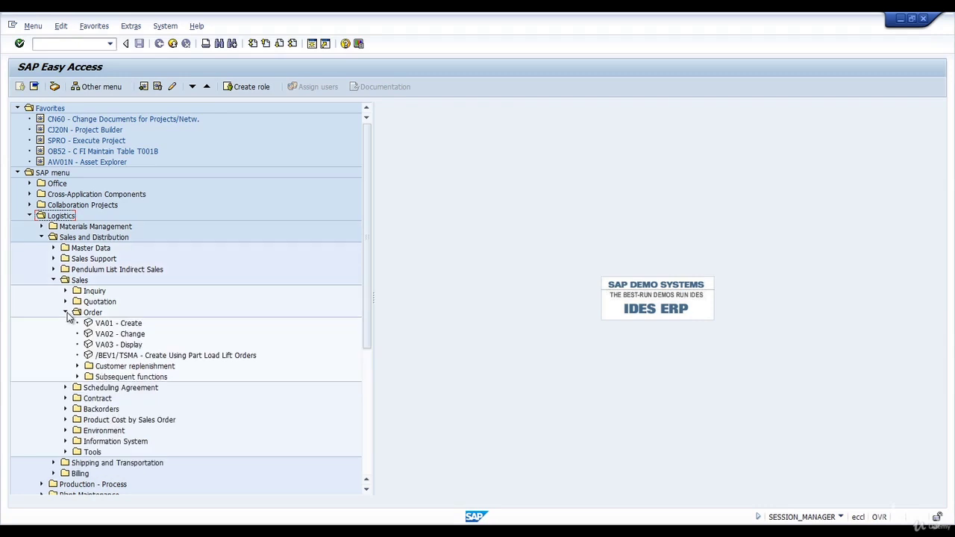
left_click(117, 323)
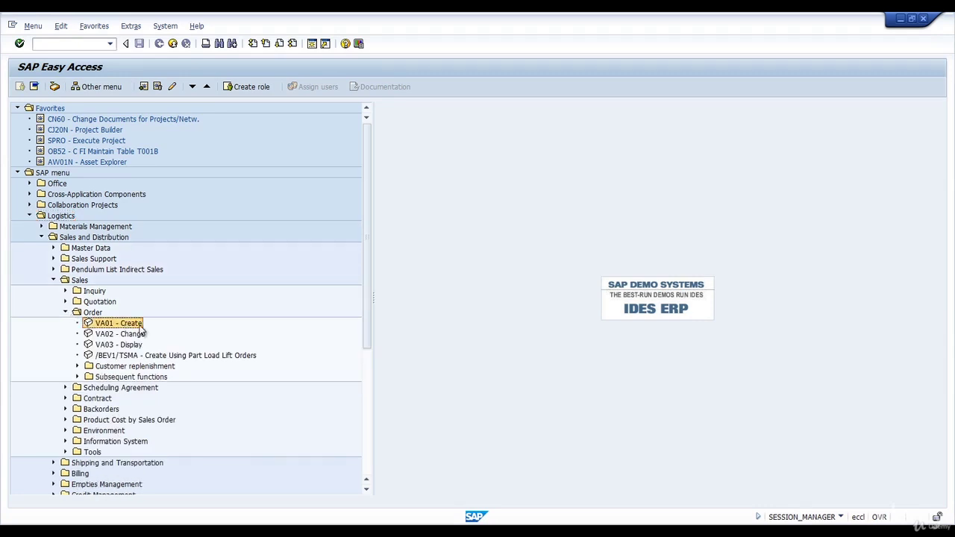
Start VA01 and choose Standard Order OR, checking sales organization 1000, channel 10, division 00
double_click(118, 322)
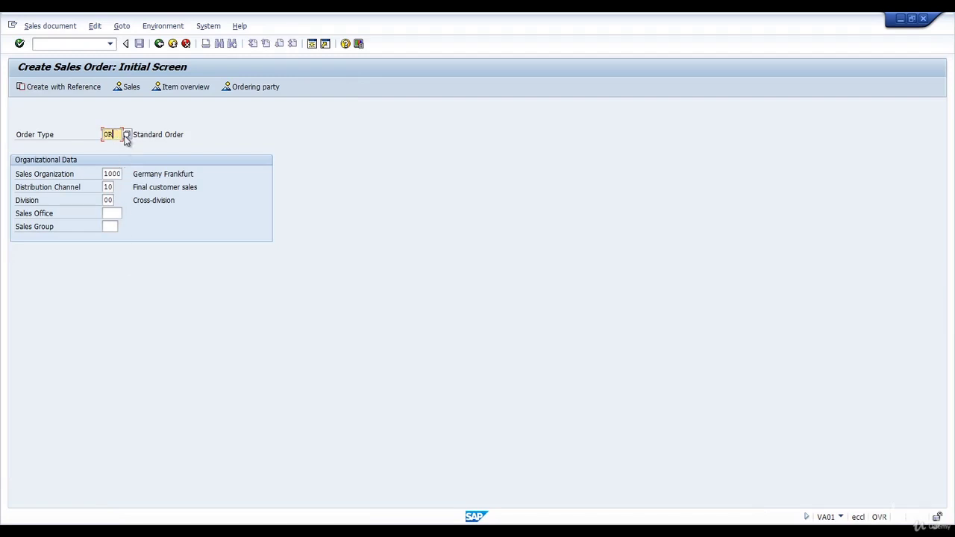
left_click(127, 134)
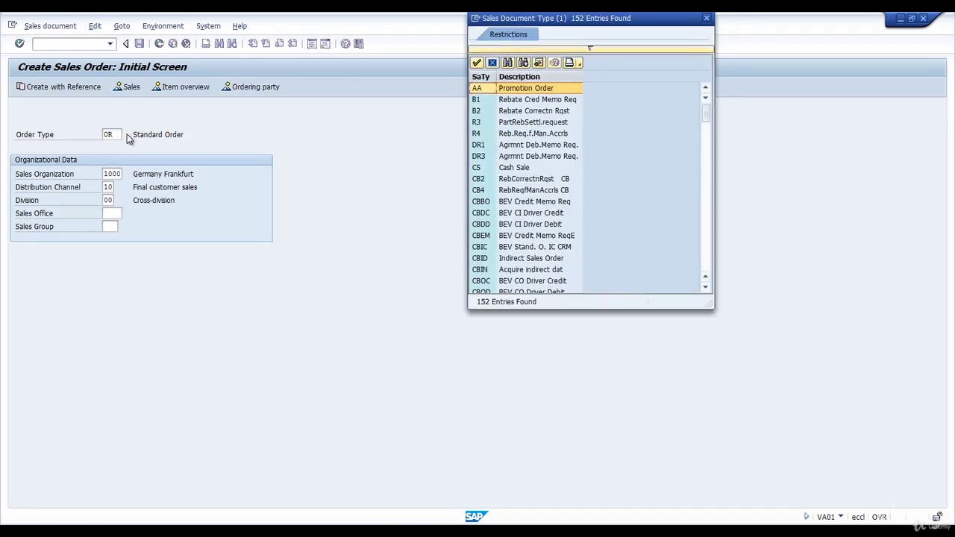
scroll("down", 3)
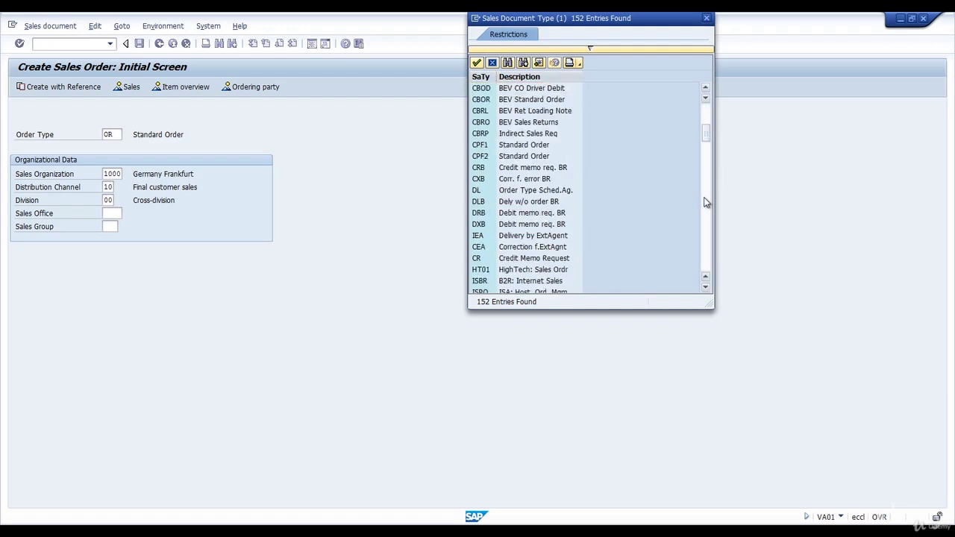
scroll("down", 3)
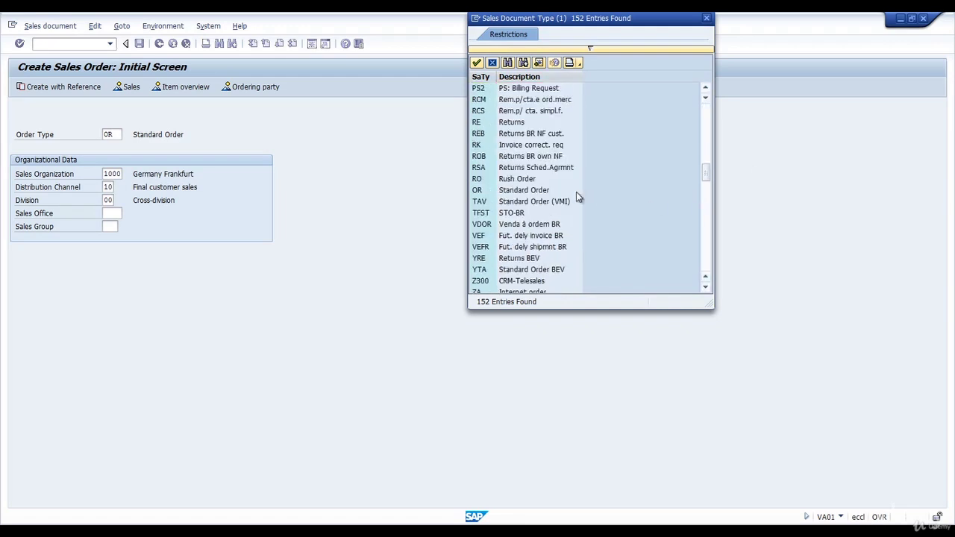
left_click(522, 190)
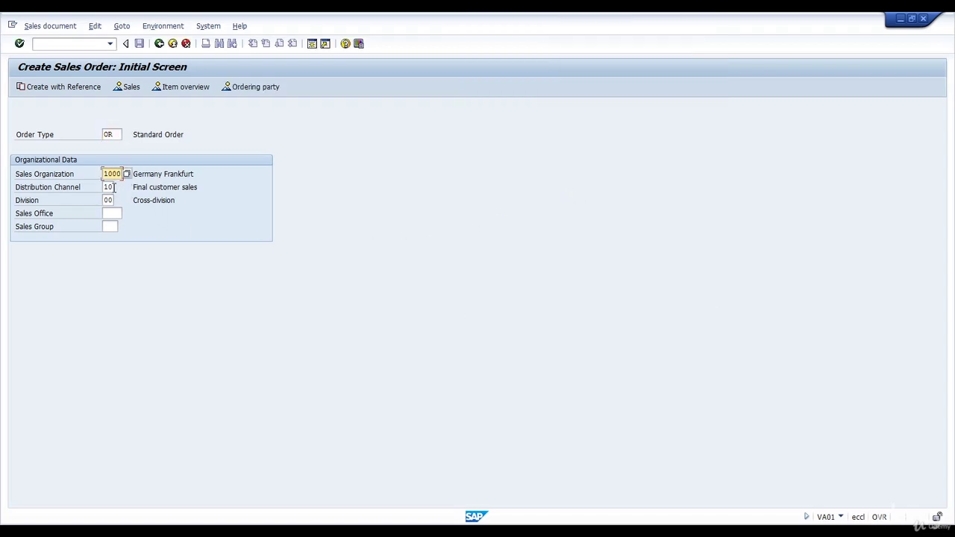
left_click(107, 186)
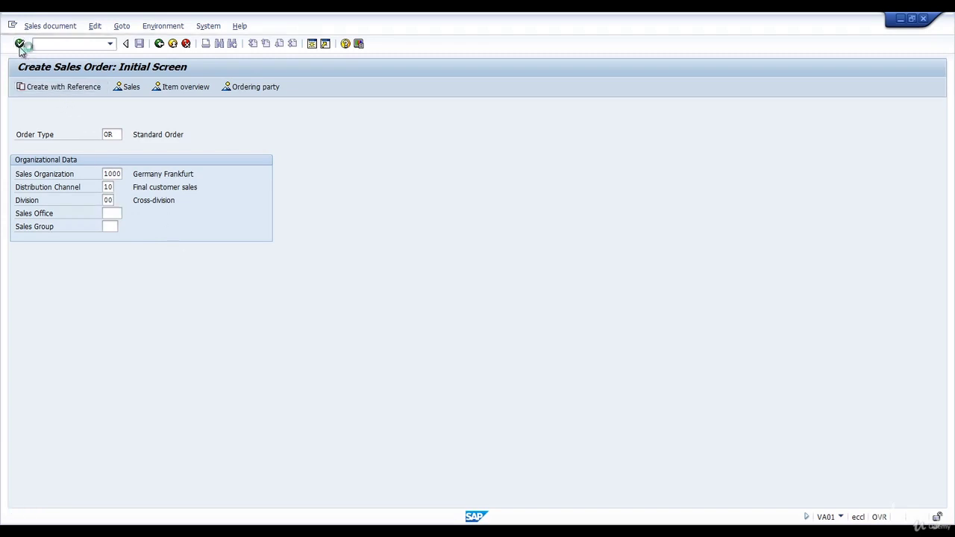
Continue to the order overview and enter sold-to party ROHRER00
left_click(19, 44)
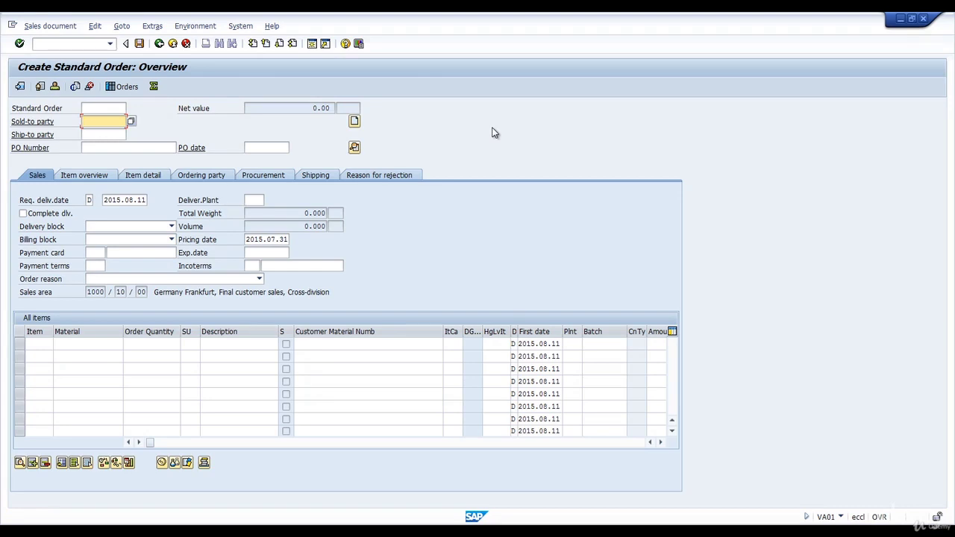
mouse_move(182, 72)
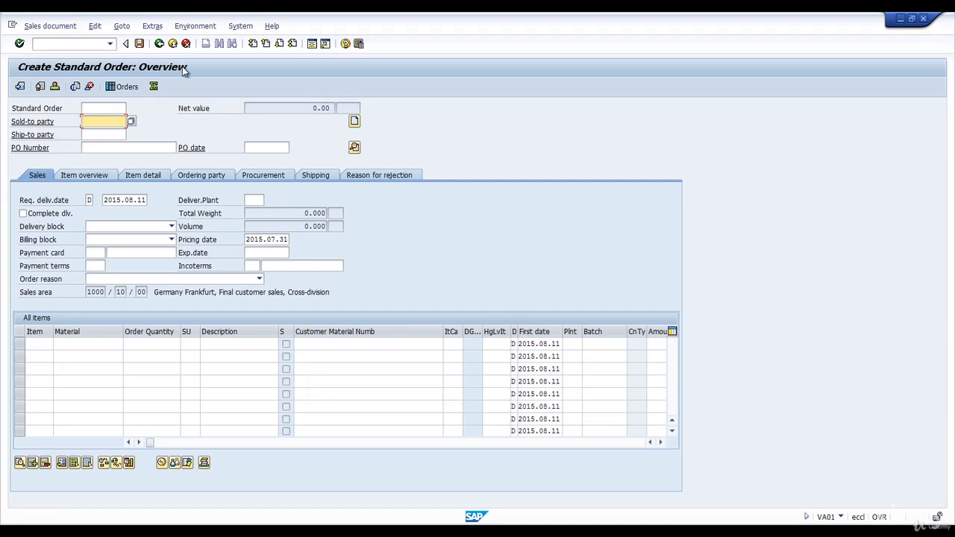
left_click(103, 121)
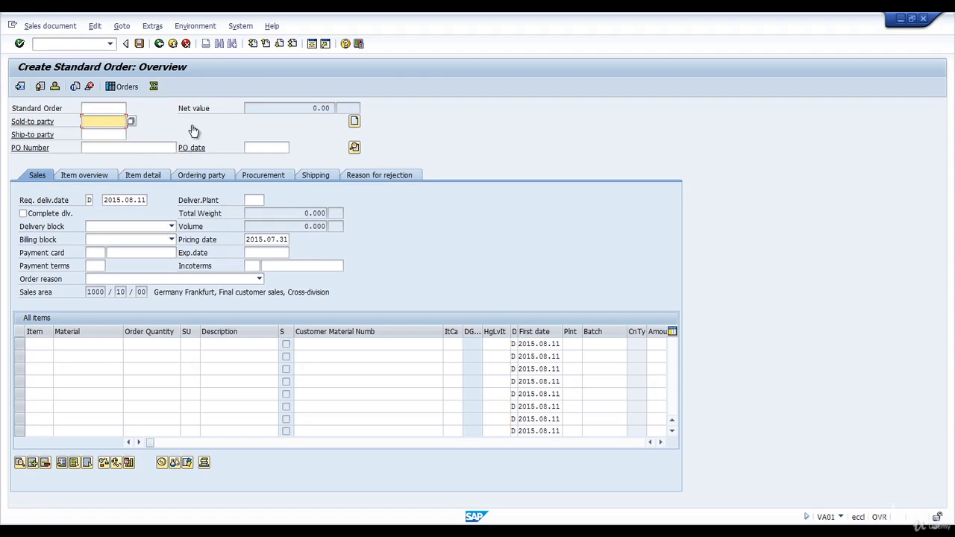
mouse_move(304, 136)
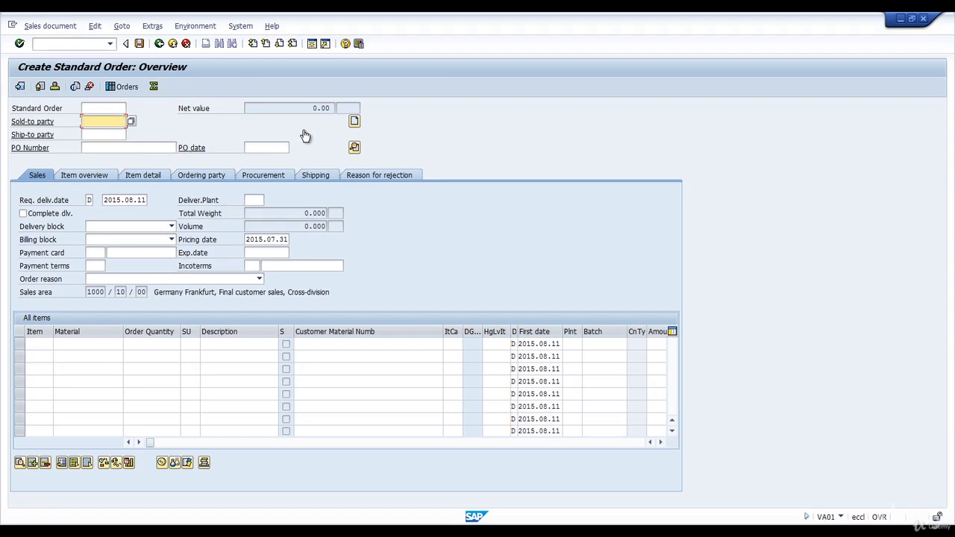
type("R")
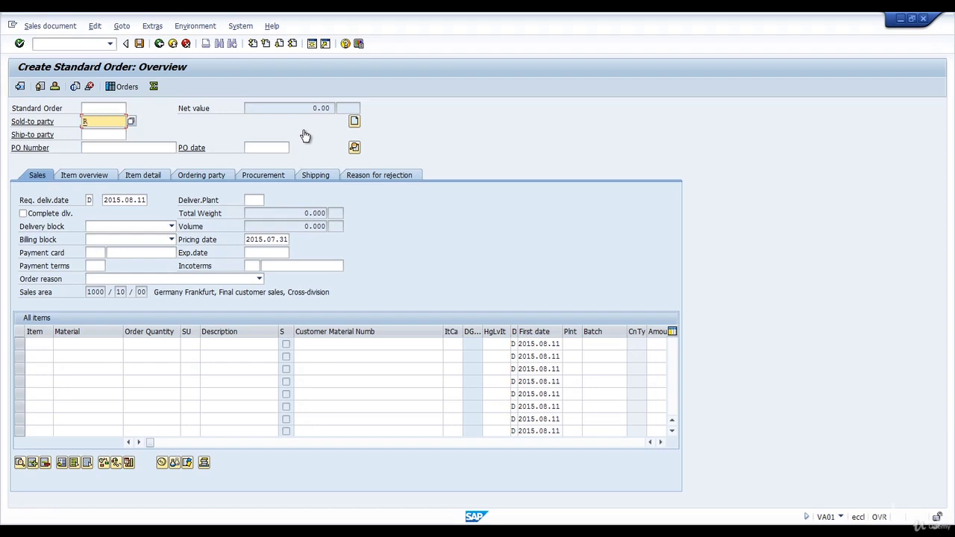
type("Rohs")
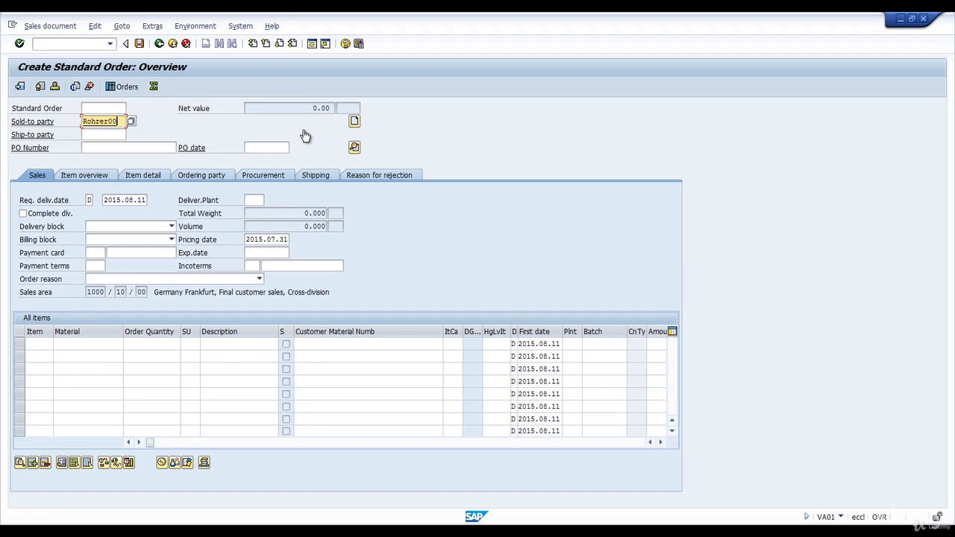
Enter PO number Group-00 and confirm so Rohrer AG Berlin partner data fills in
left_click(127, 148)
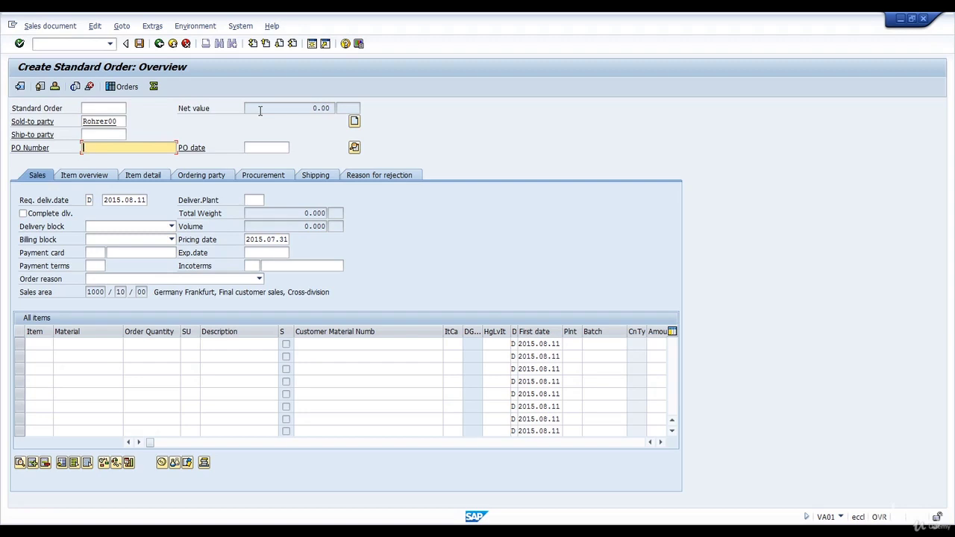
type("Grol")
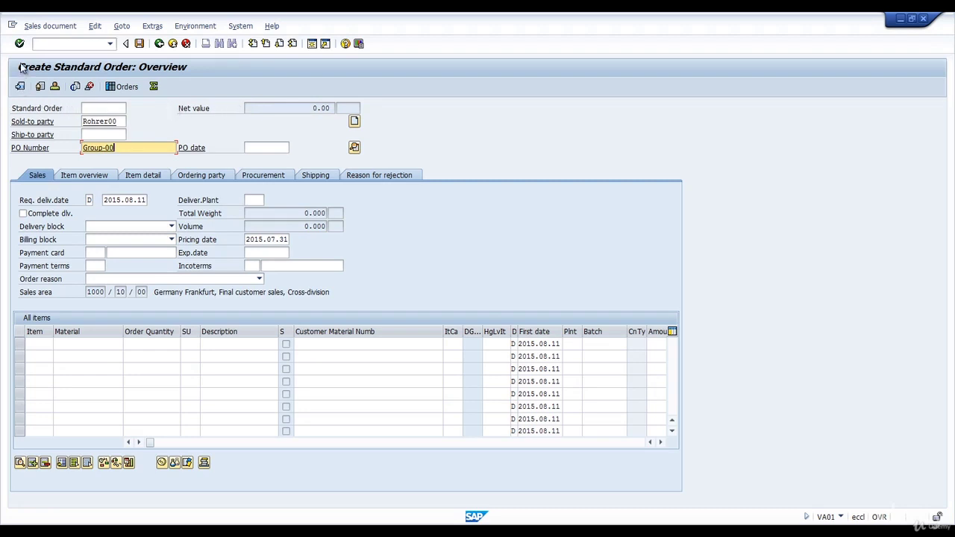
left_click(20, 43)
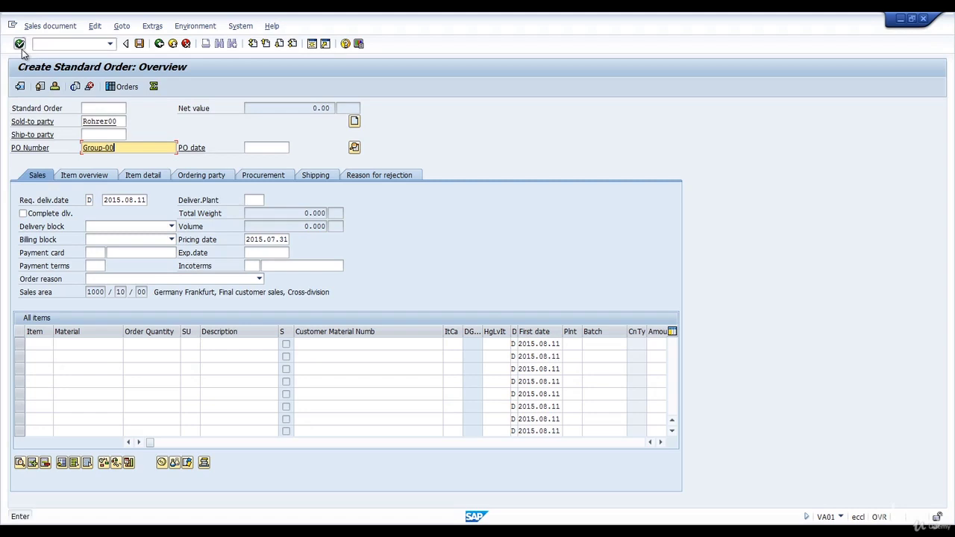
left_click(19, 44)
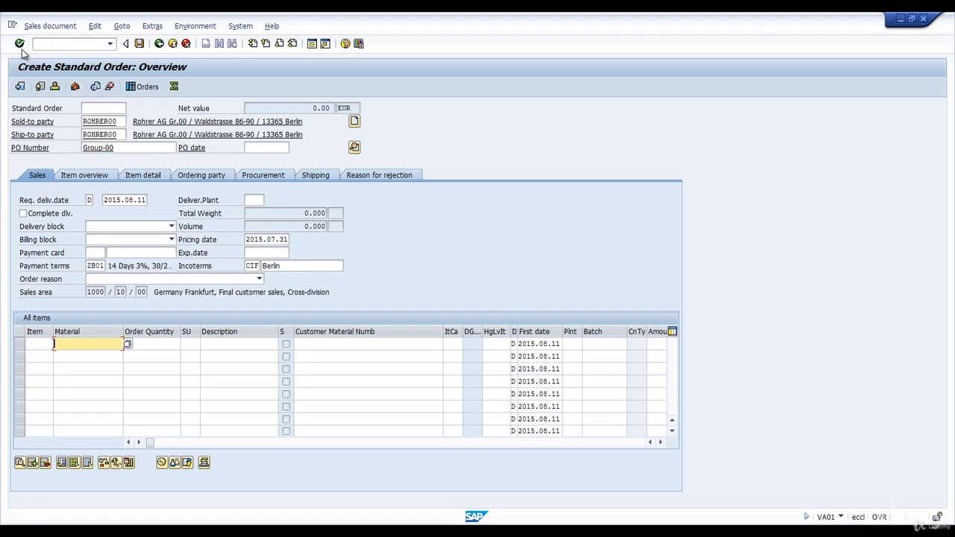
Set the requested delivery date to 2015.08.14 and acknowledge the billing-date notice
left_click(124, 199)
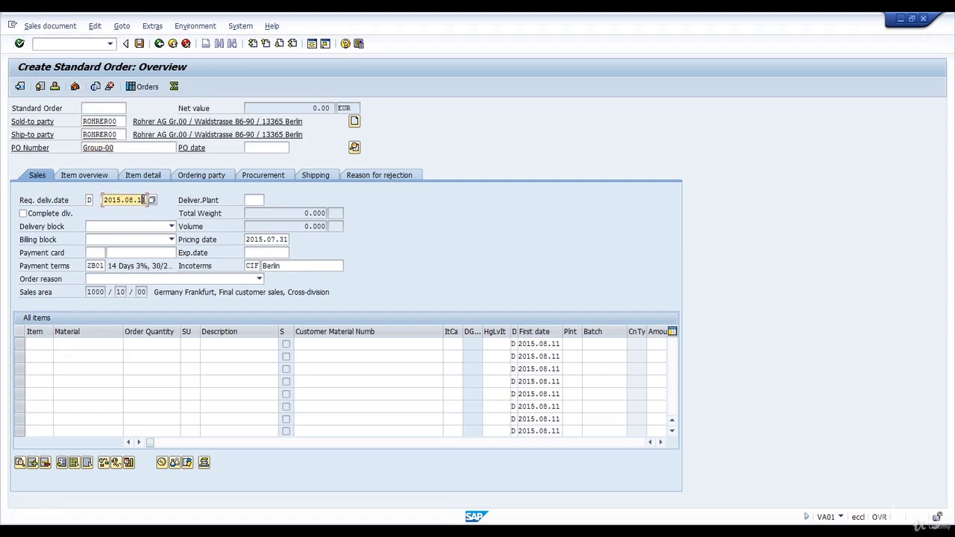
left_click(152, 200)
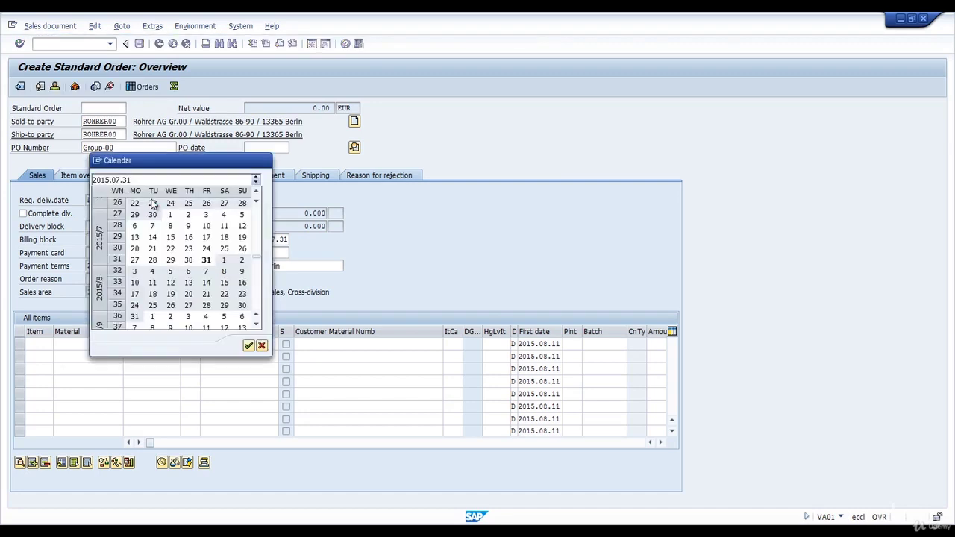
mouse_move(206, 282)
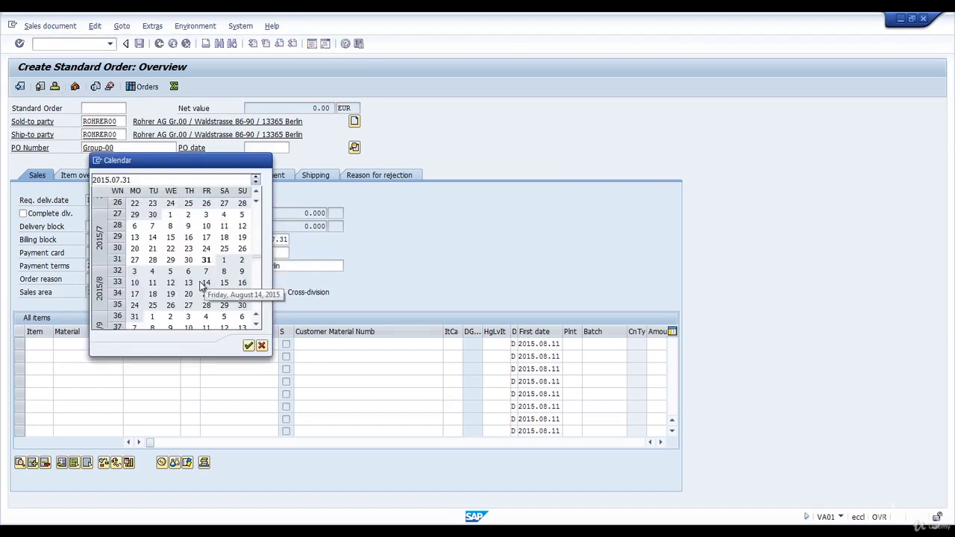
mouse_move(212, 287)
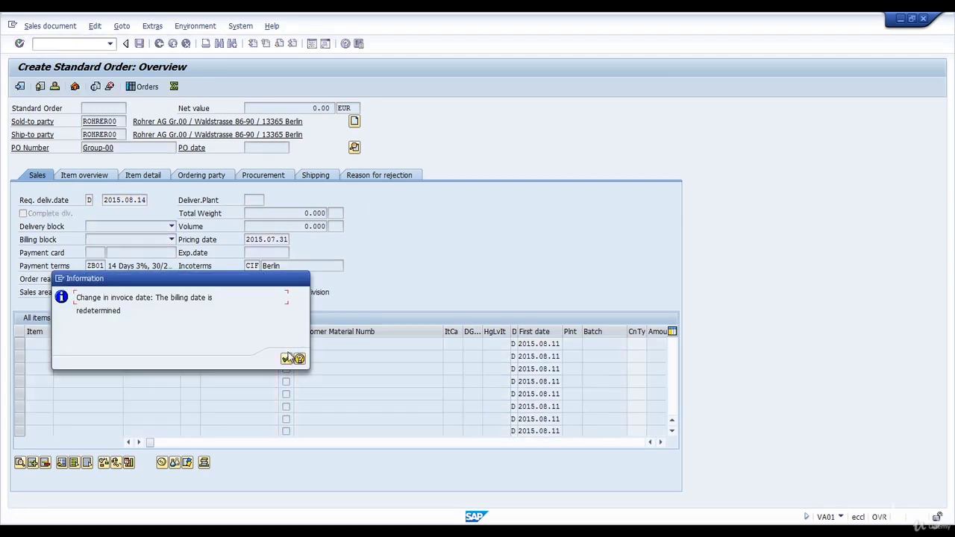
mouse_move(286, 358)
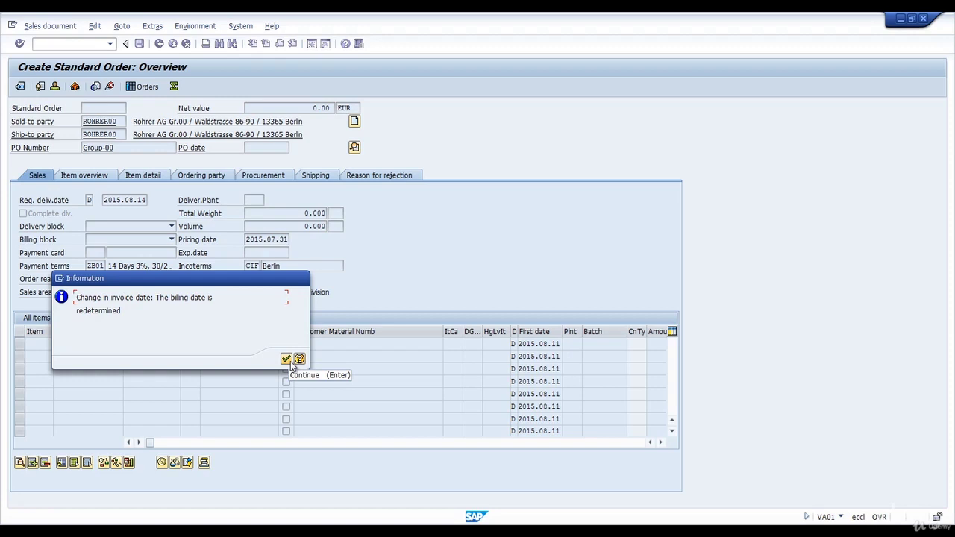
left_click(287, 359)
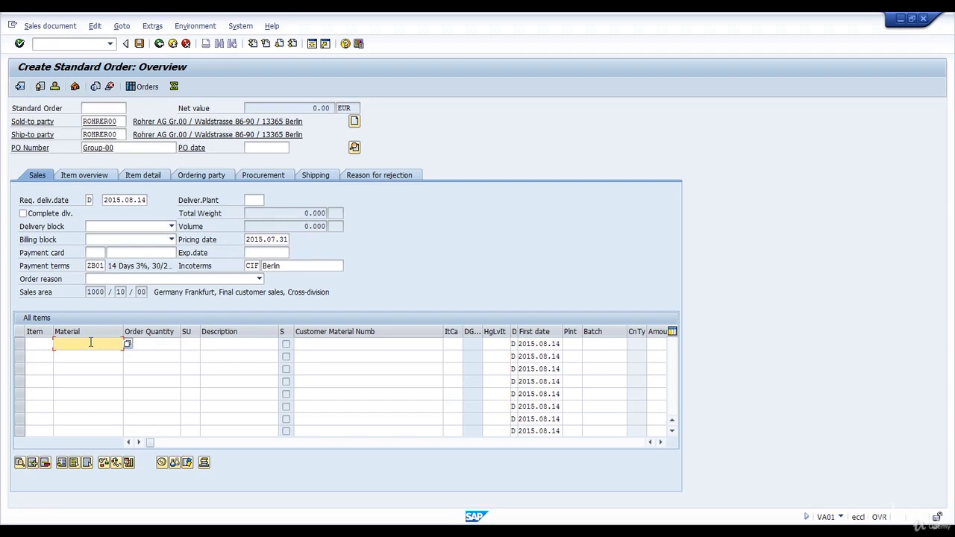
Add item material R-F200 quantity 10 and accept the availability check, net value 20,371.00 EUR
type("R-F2")
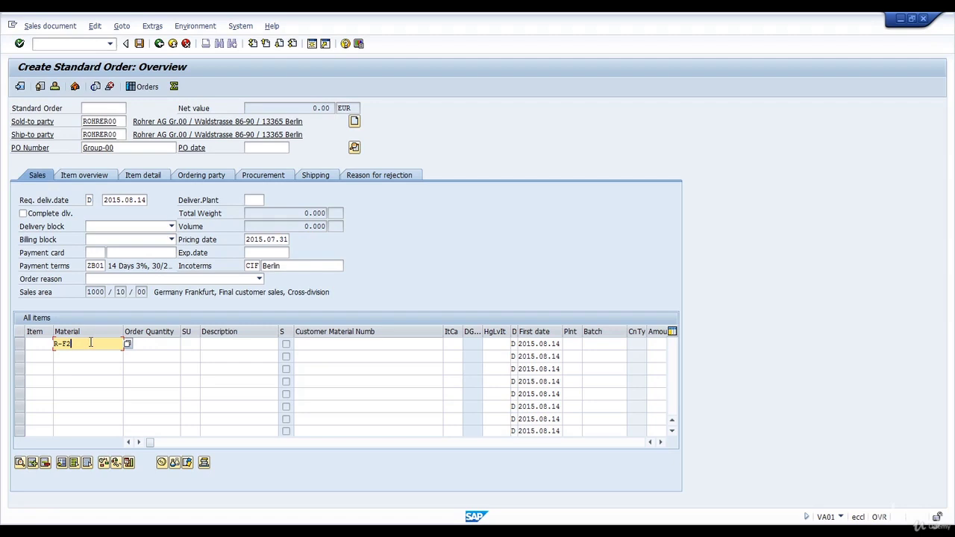
type("00")
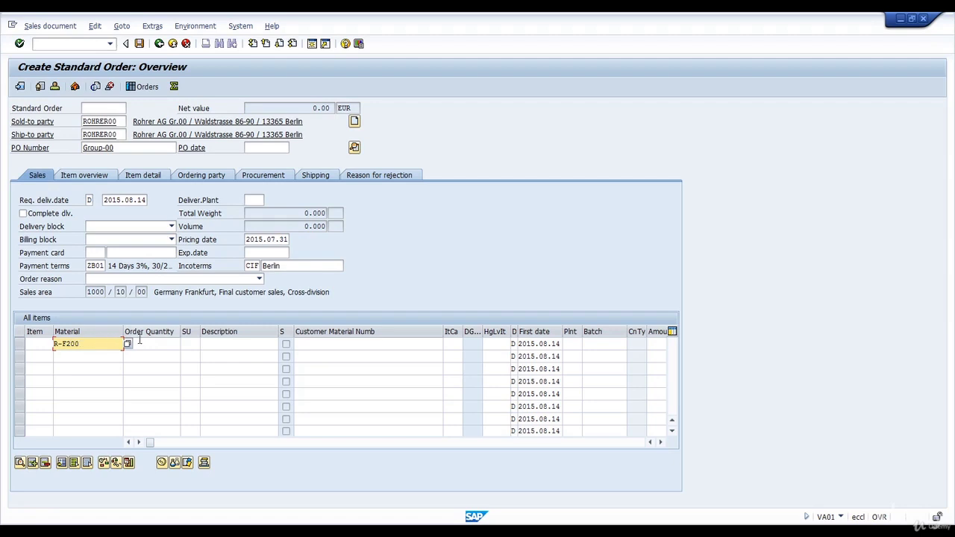
type("10")
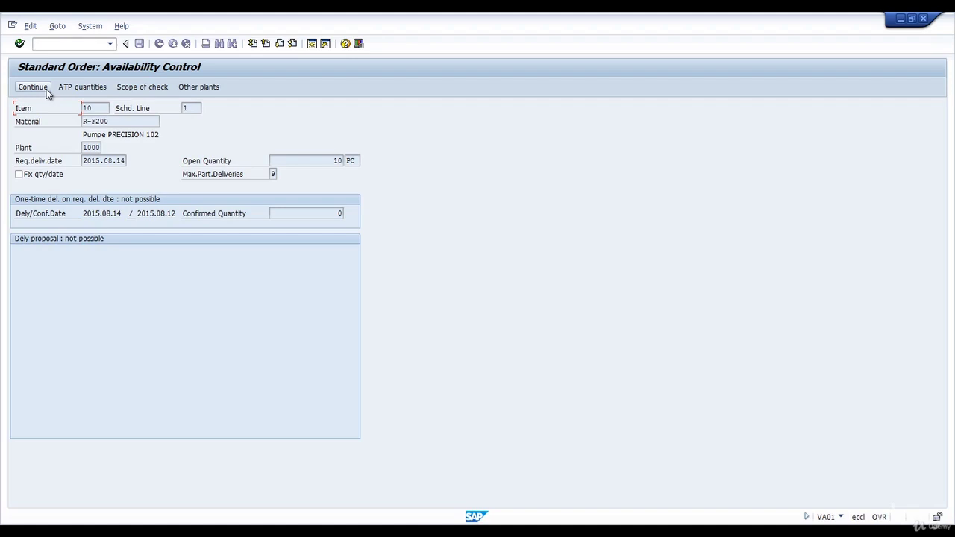
mouse_move(33, 87)
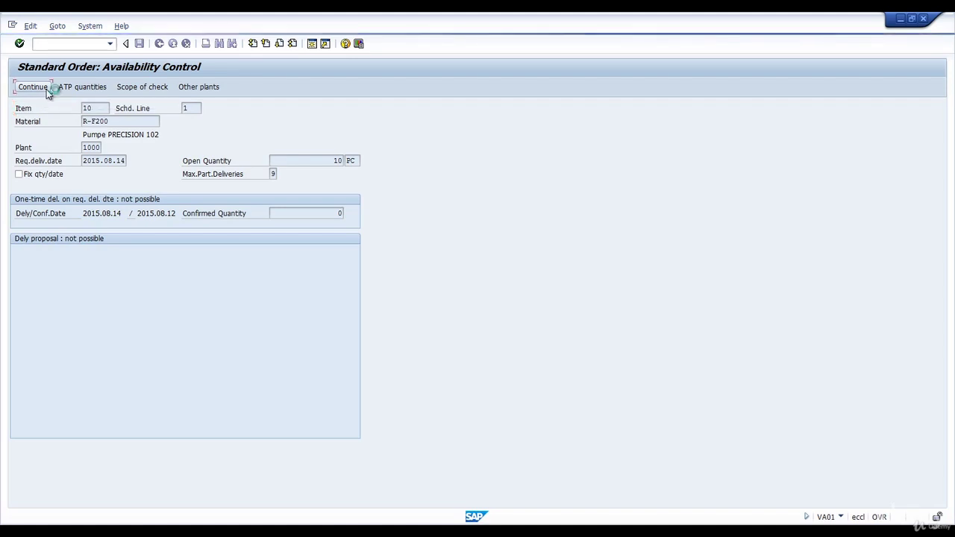
left_click(32, 87)
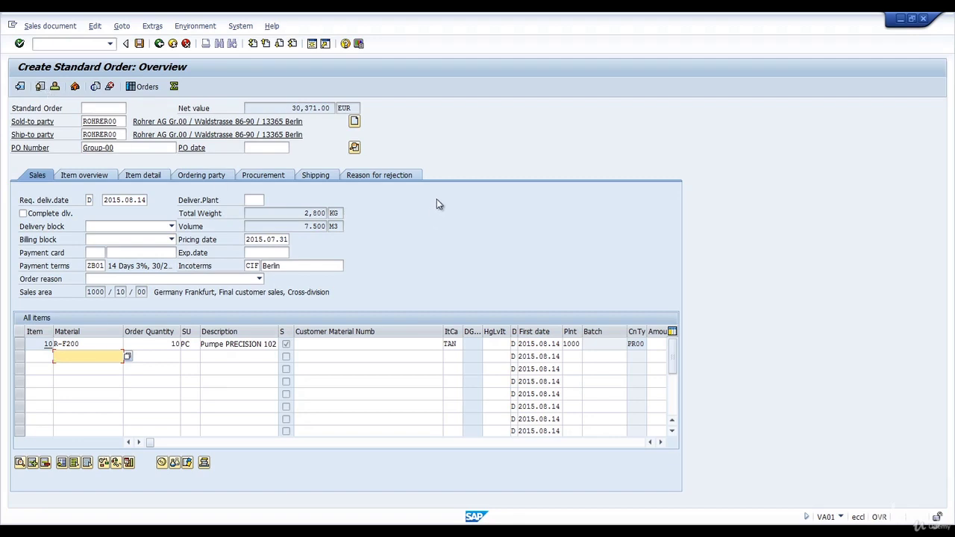
mouse_move(143, 56)
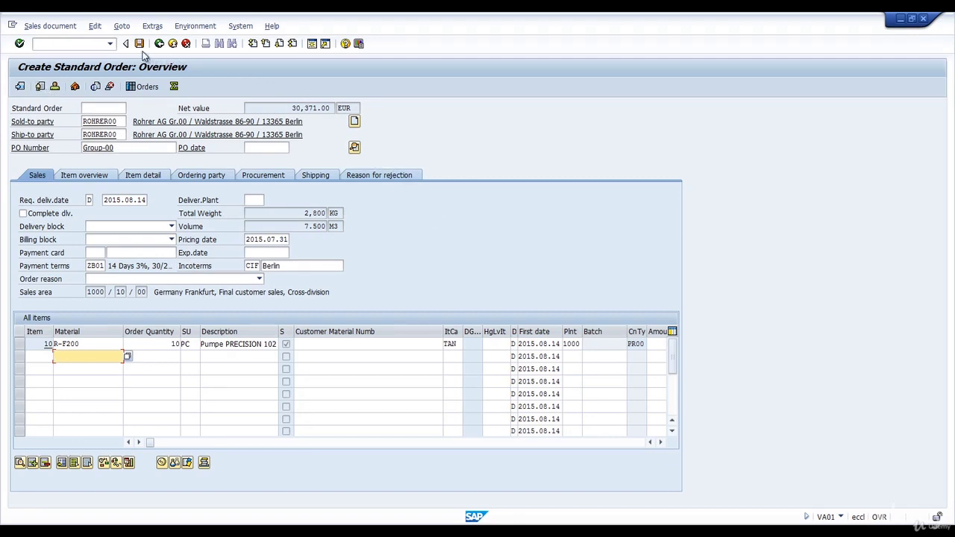
mouse_move(139, 43)
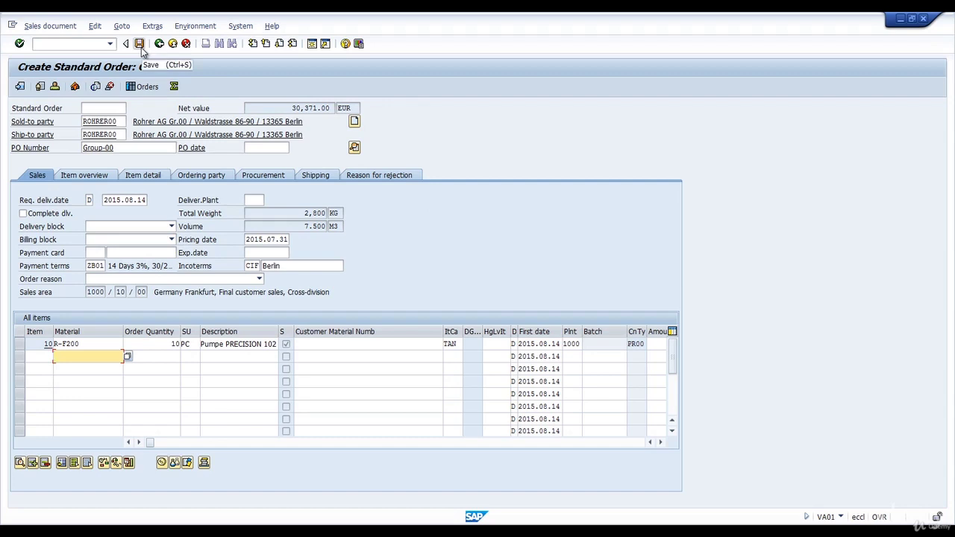
Save the sales order as Standard Order 11782 and exit to SAP Easy Access
left_click(140, 42)
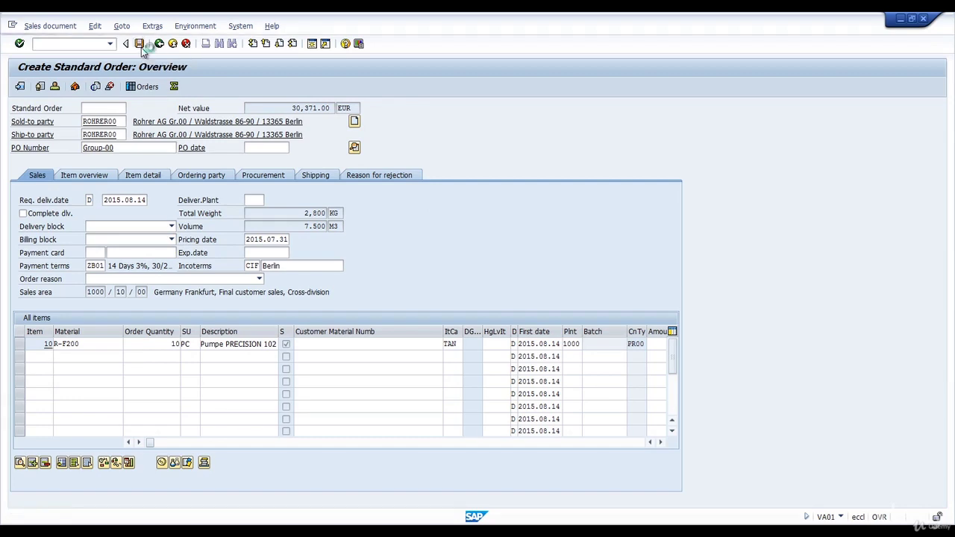
left_click(140, 43)
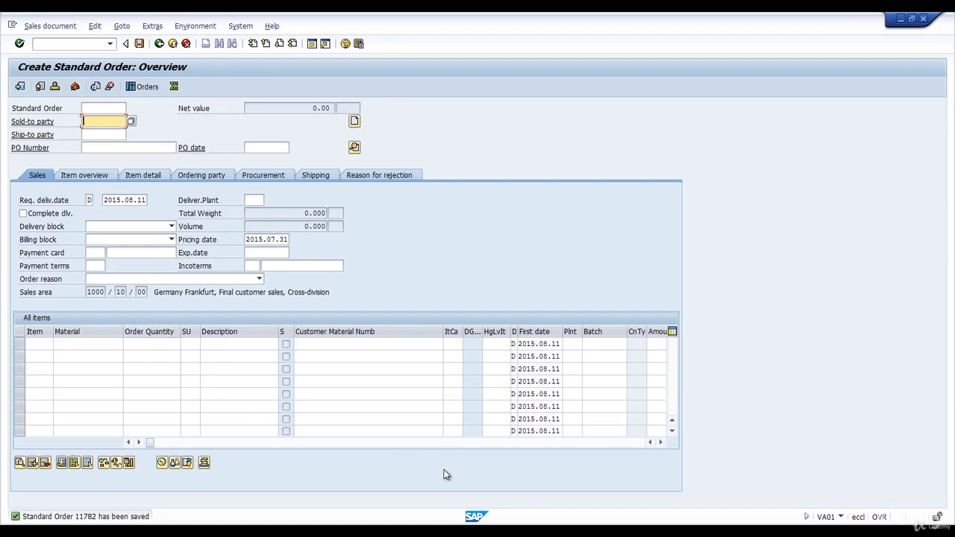
mouse_move(147, 522)
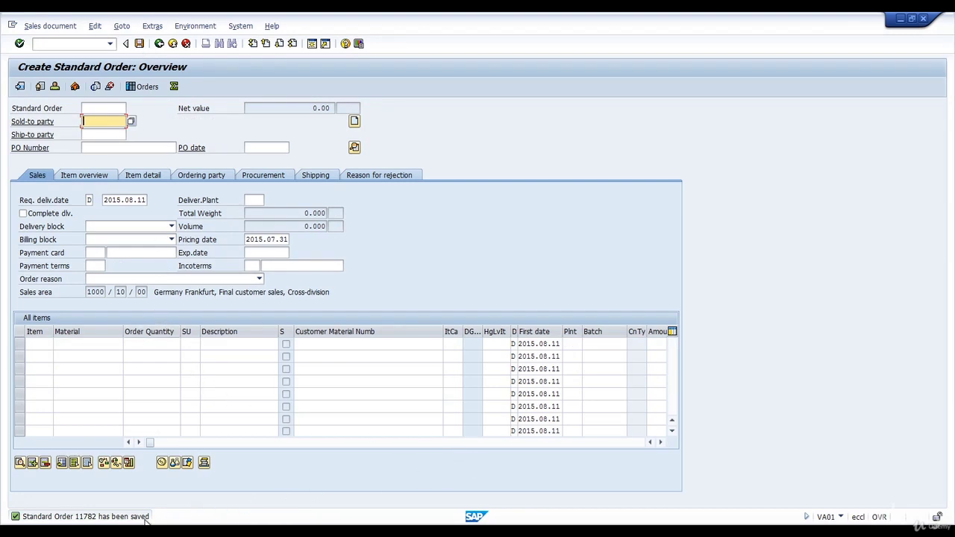
mouse_move(192, 507)
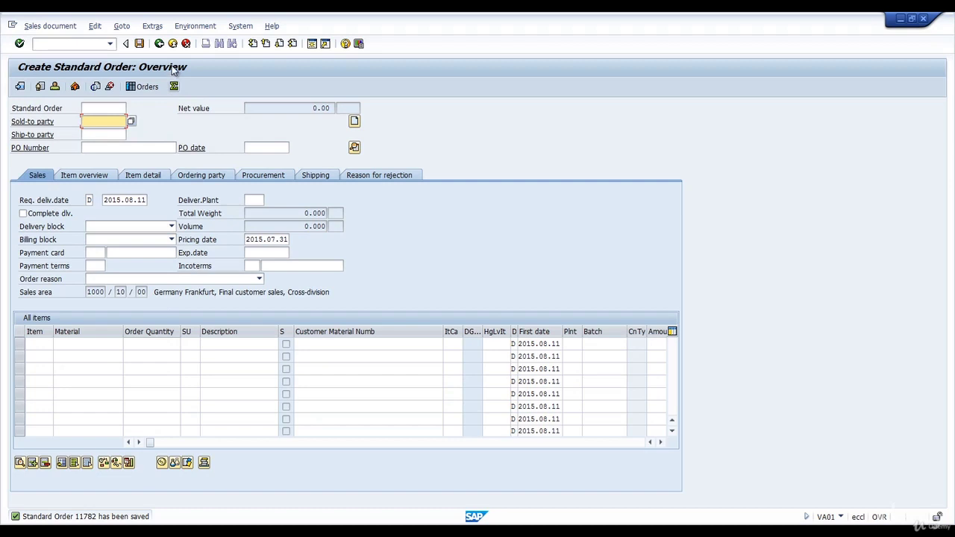
mouse_move(173, 43)
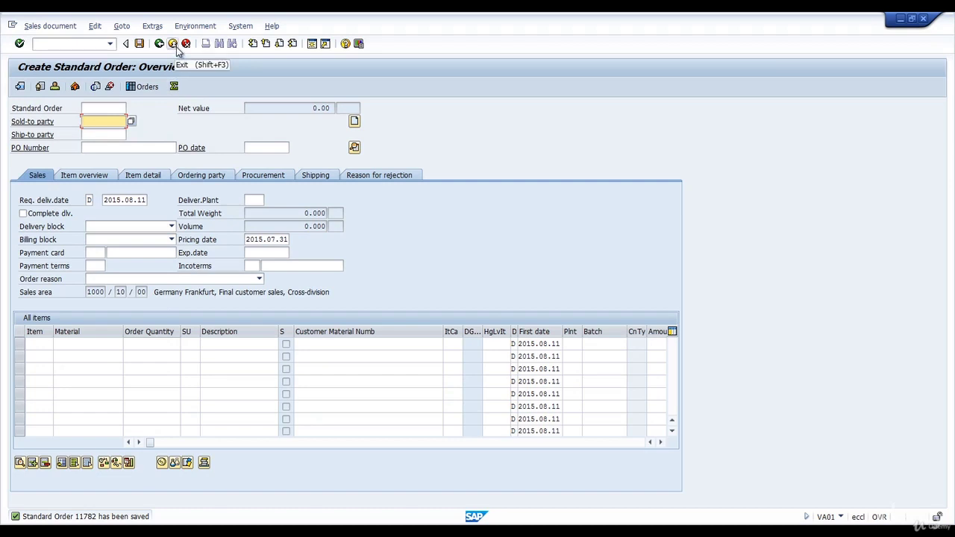
left_click(174, 43)
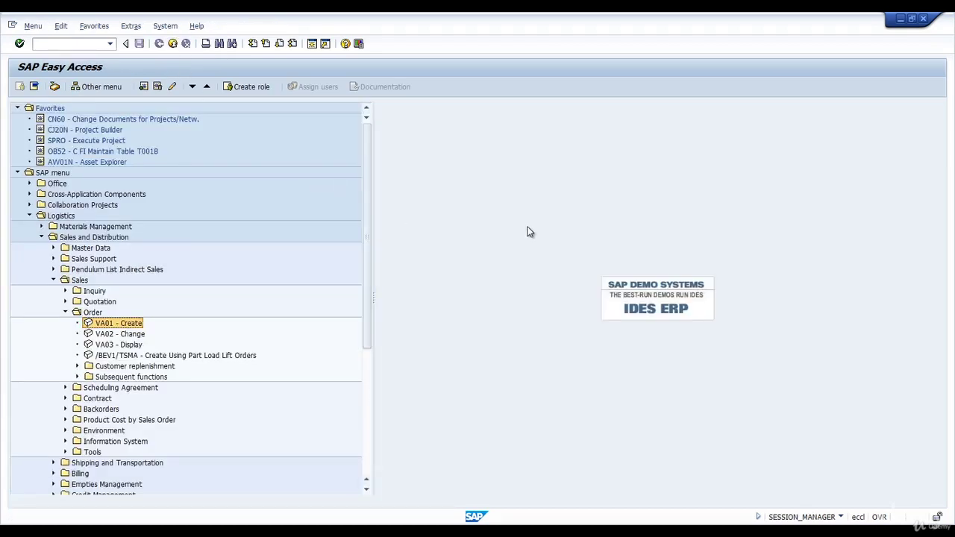